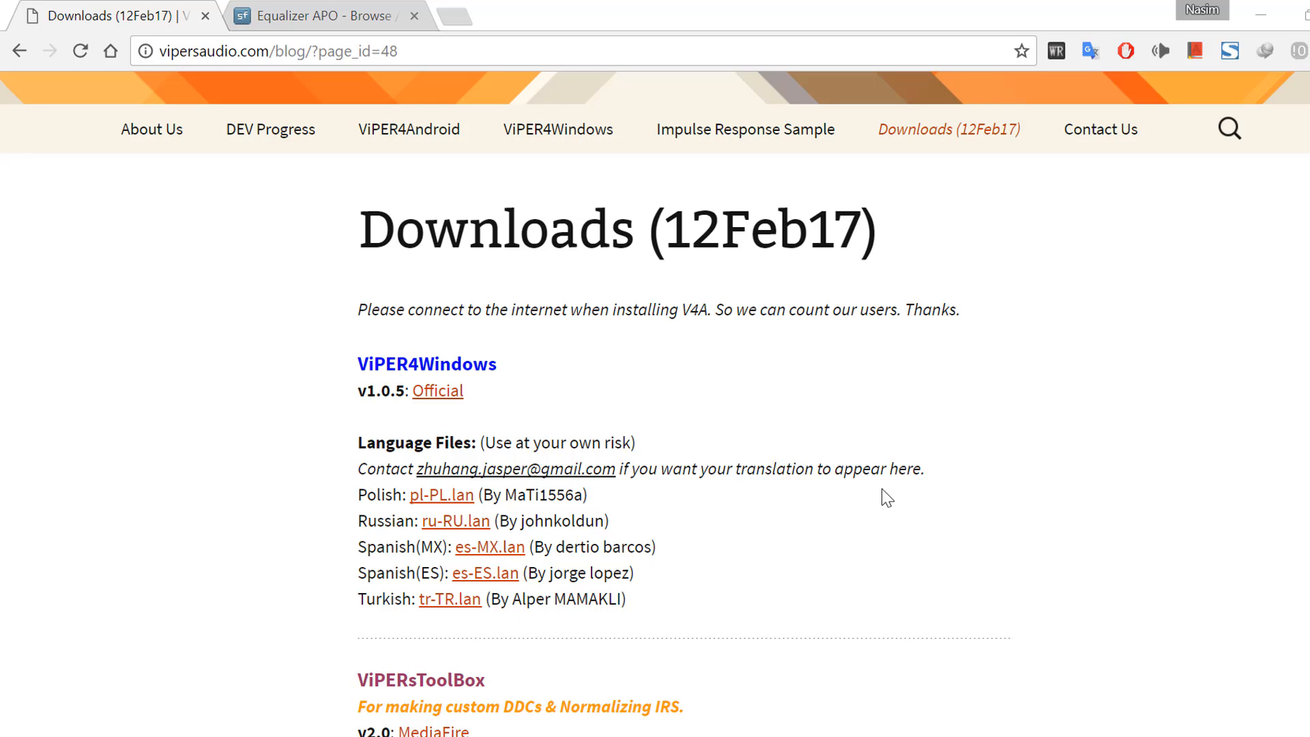
# Download V4W_Setup.zip from the Official link and extract all its files
pyautogui.scroll(-3)
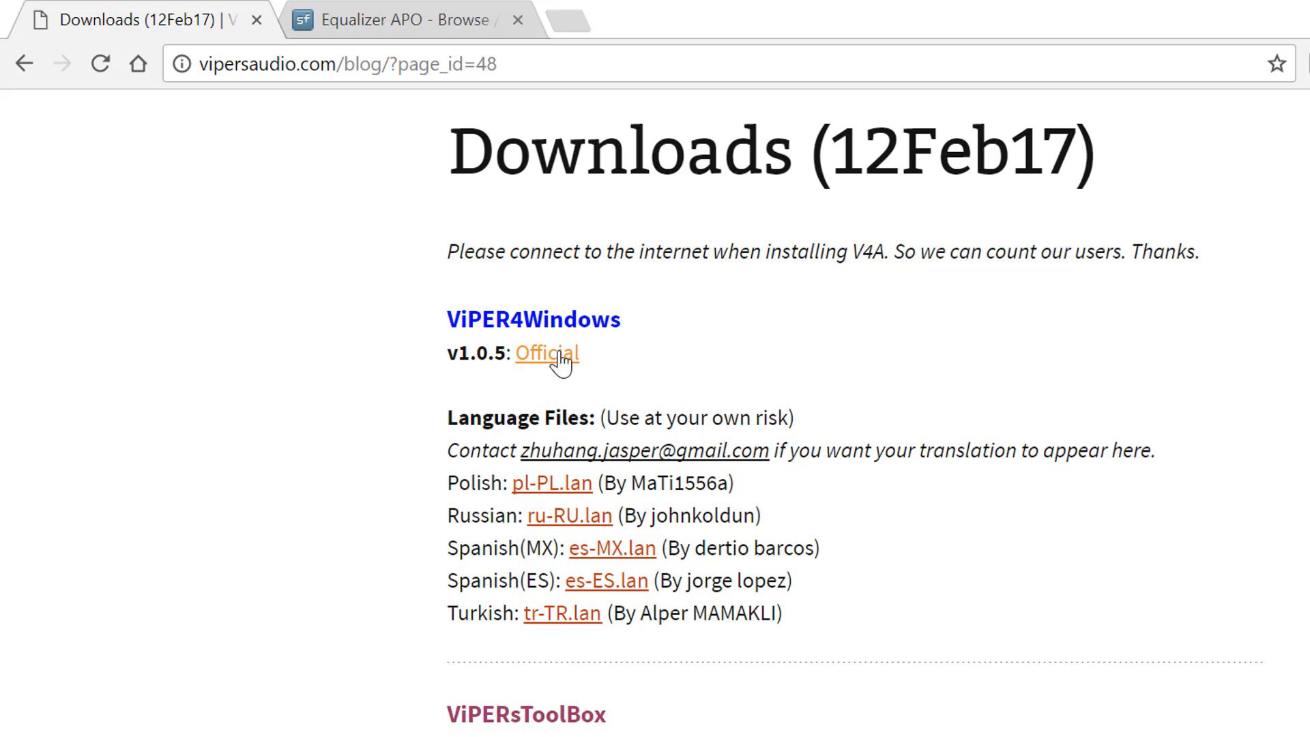
pyautogui.click(547, 352)
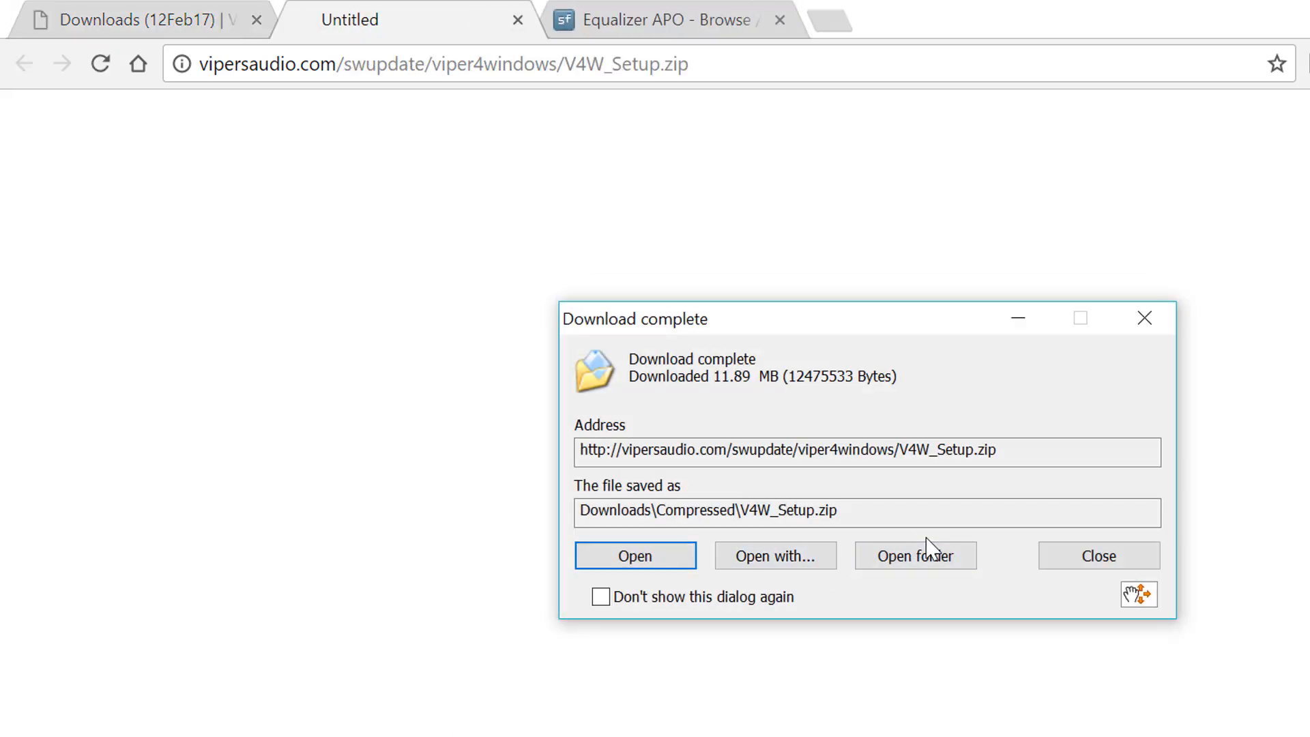
pyautogui.click(915, 555)
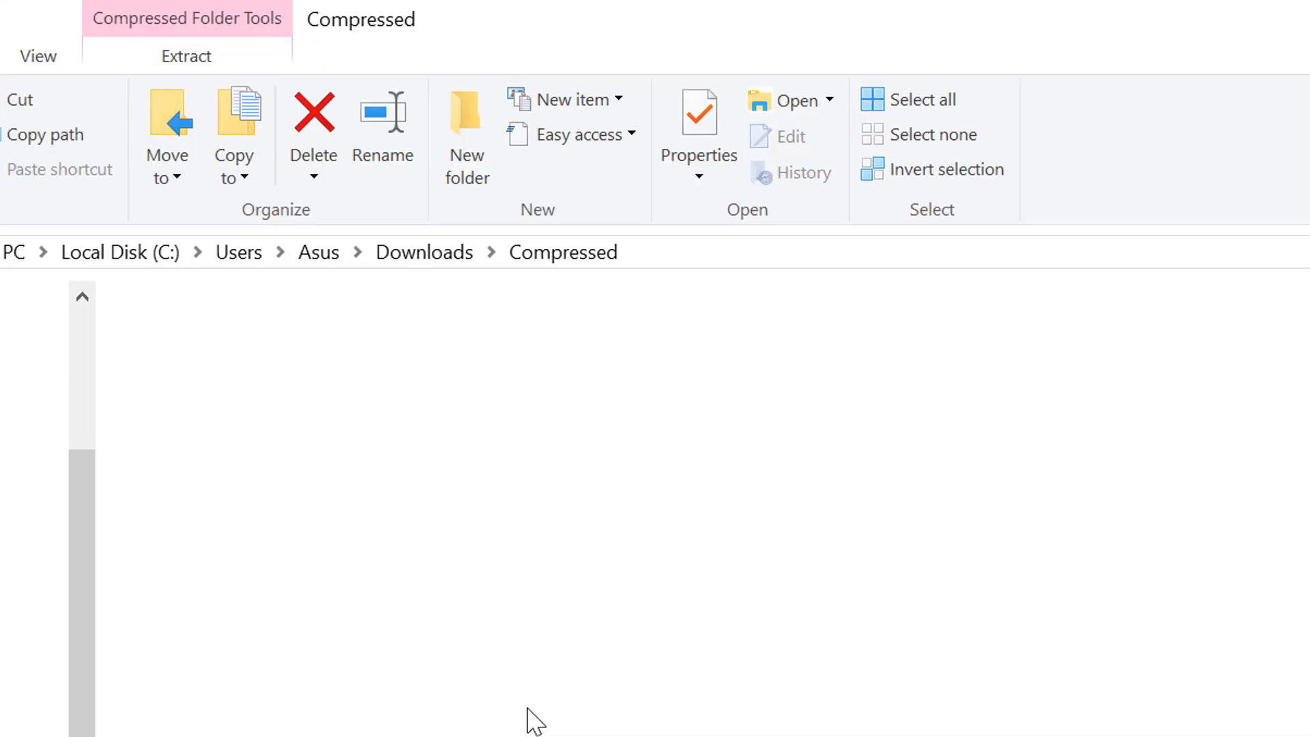
pyautogui.click(204, 466)
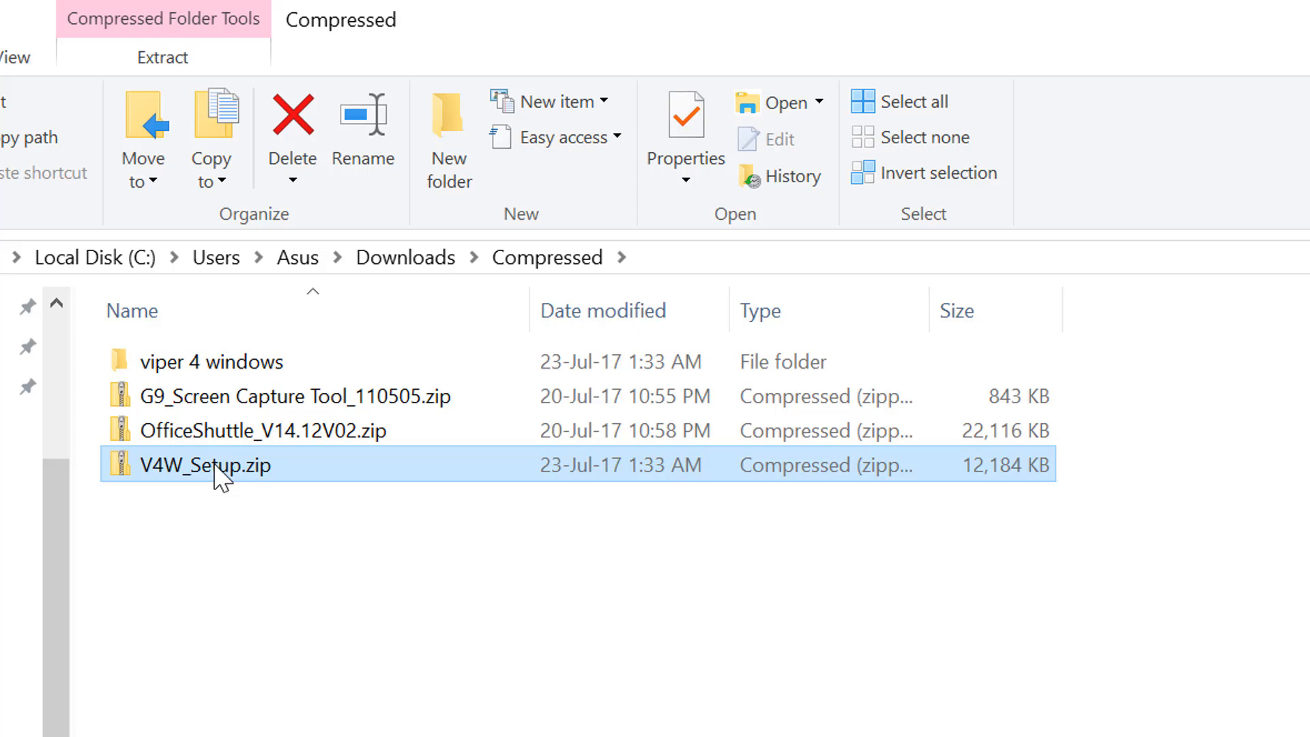
pyautogui.doubleClick(204, 465)
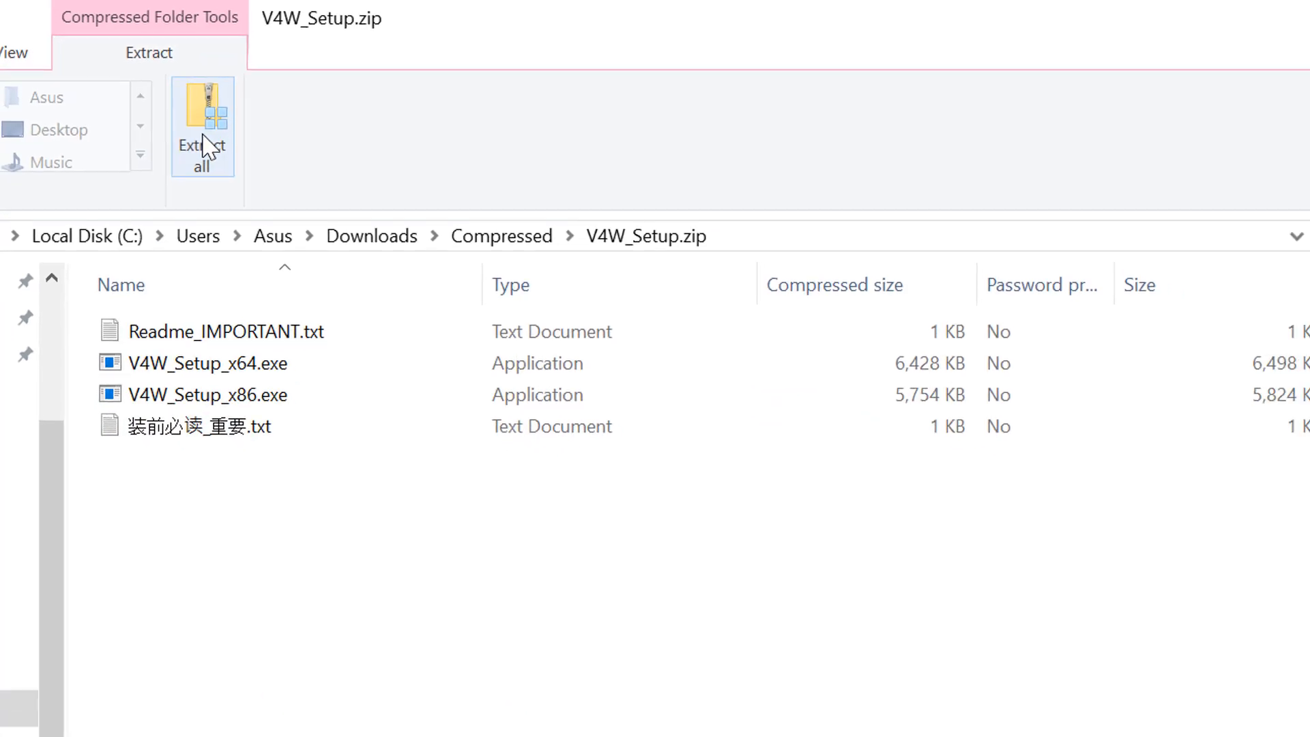
pyautogui.click(201, 126)
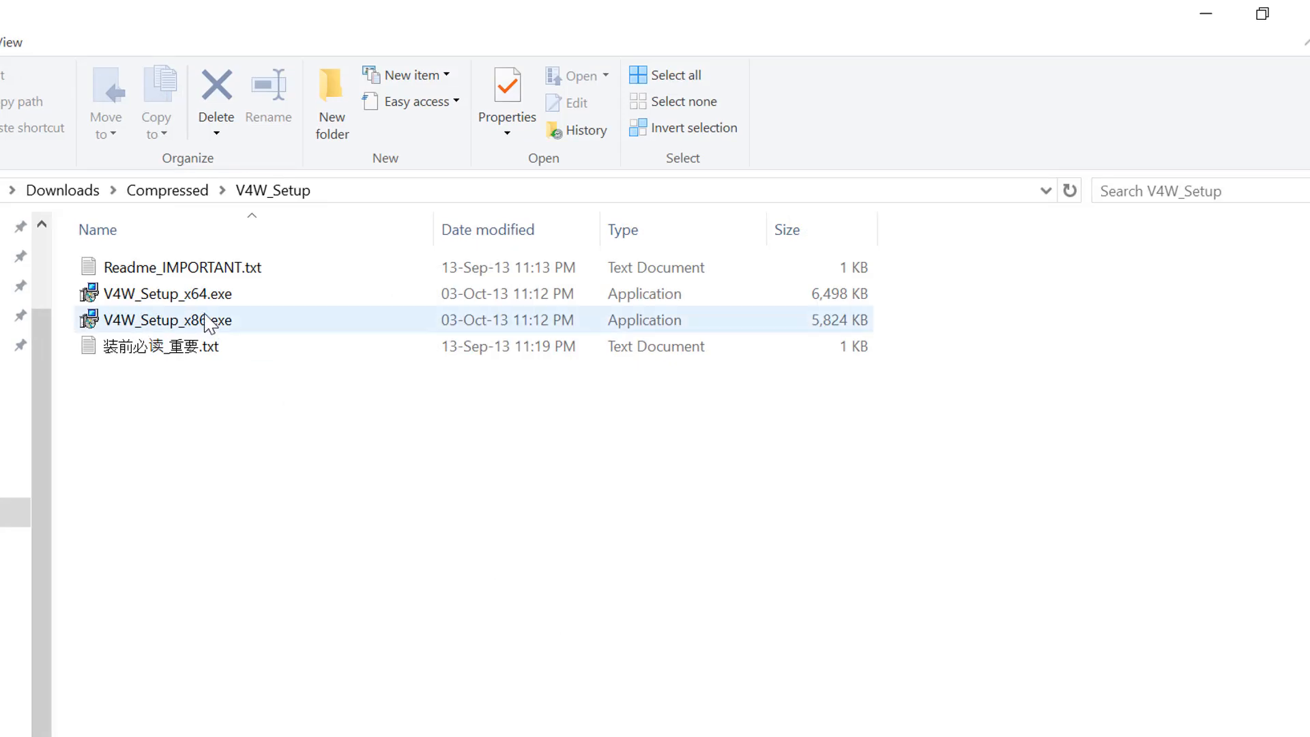
pyautogui.moveTo(203, 324)
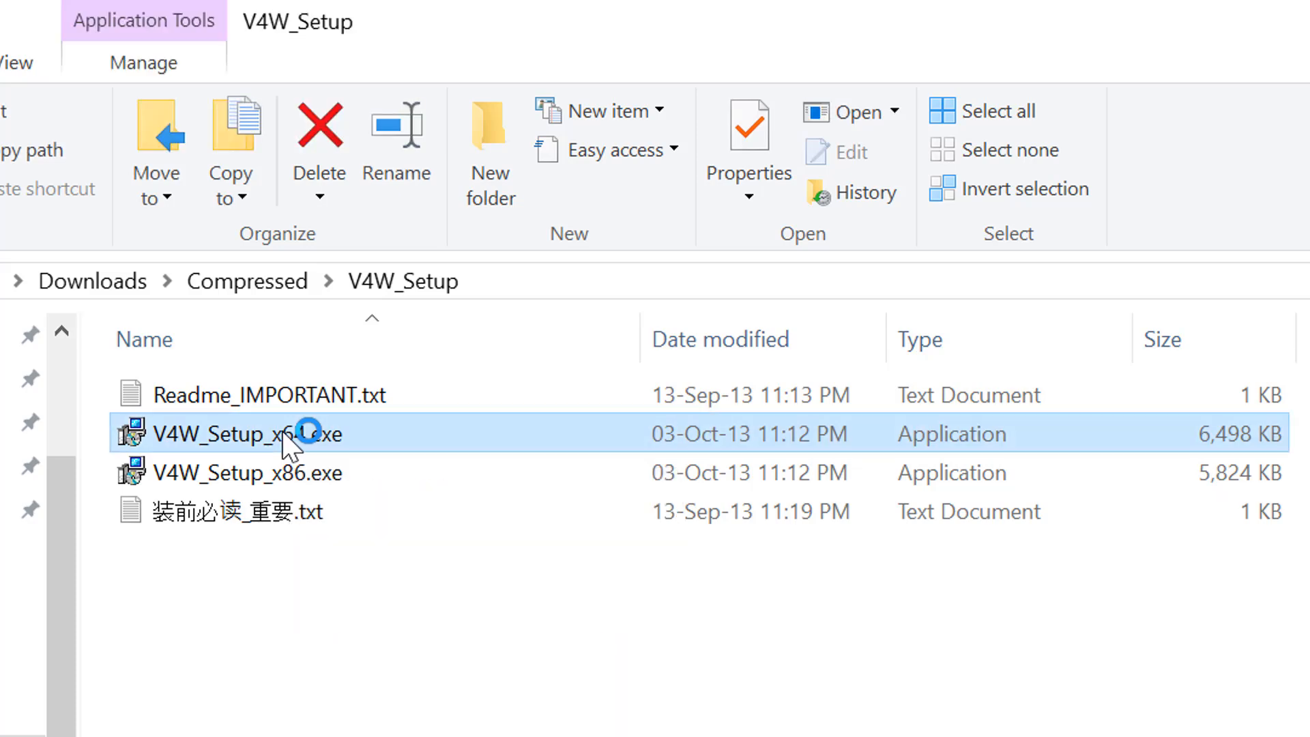
pyautogui.moveTo(301, 431)
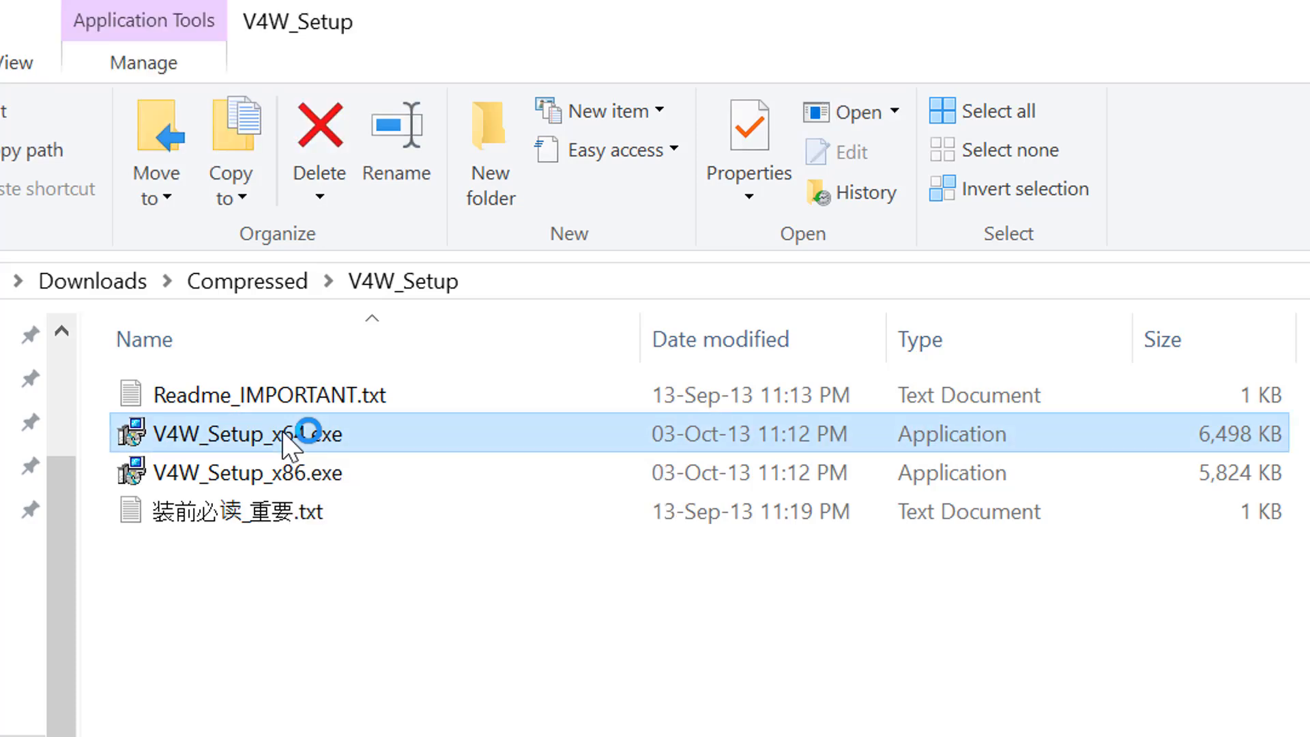
# Run V4W_Setup_x64.exe in English, keeping the default Start Menu folder
pyautogui.doubleClick(242, 432)
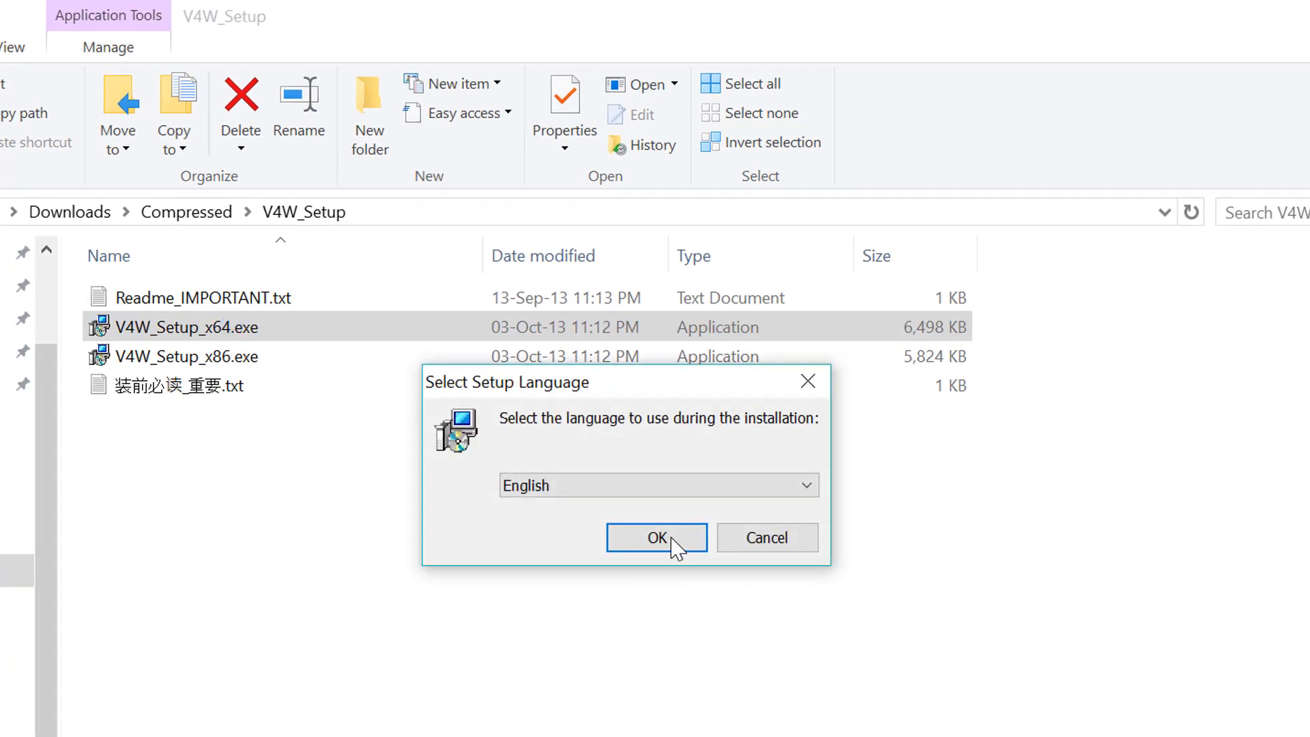
pyautogui.click(655, 537)
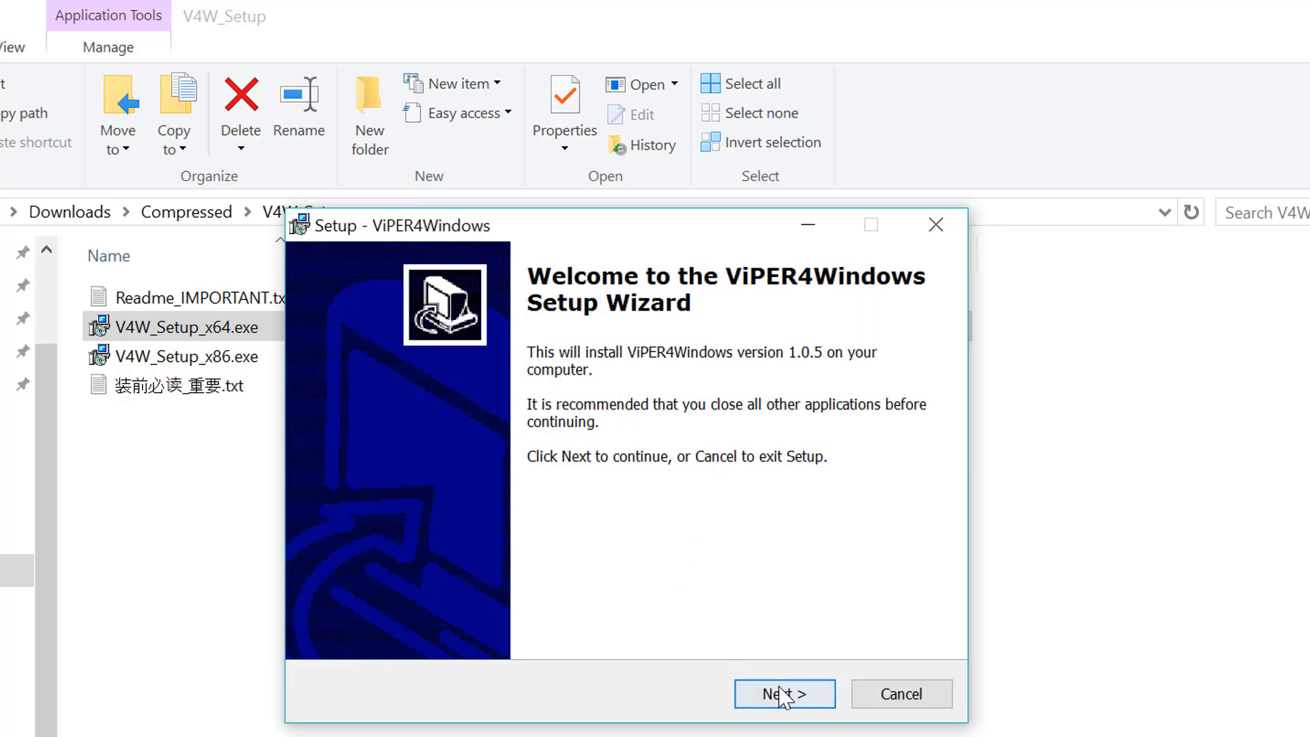
pyautogui.click(783, 694)
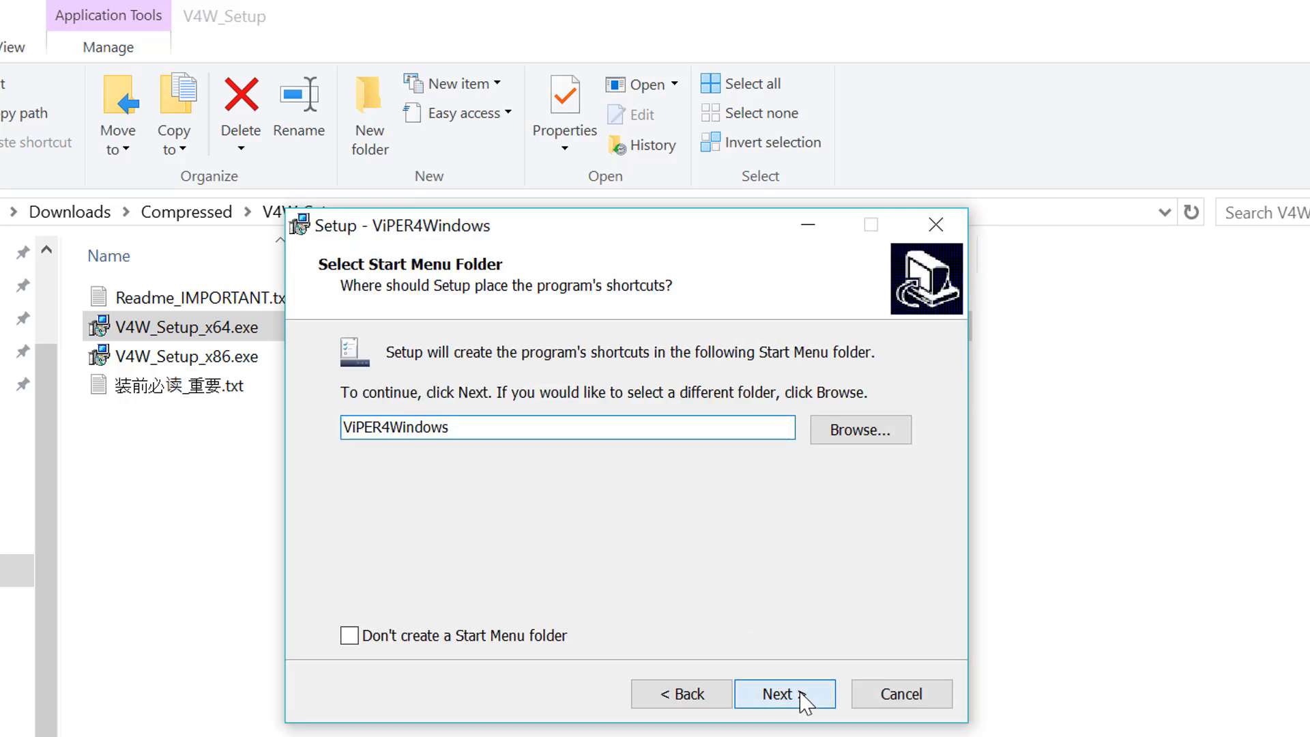
pyautogui.click(784, 693)
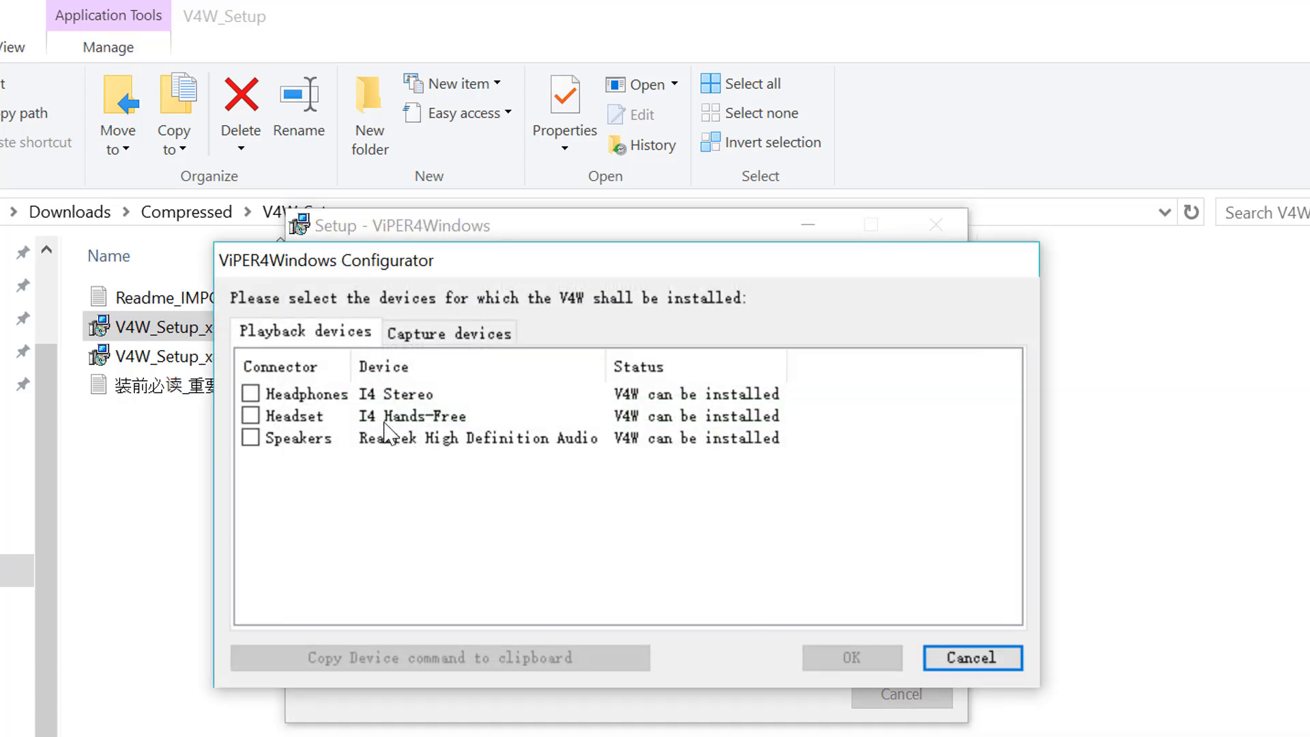
# Mark Headphones, Headset and Speakers for ViPER4Windows and confirm the Info notice
pyautogui.click(250, 394)
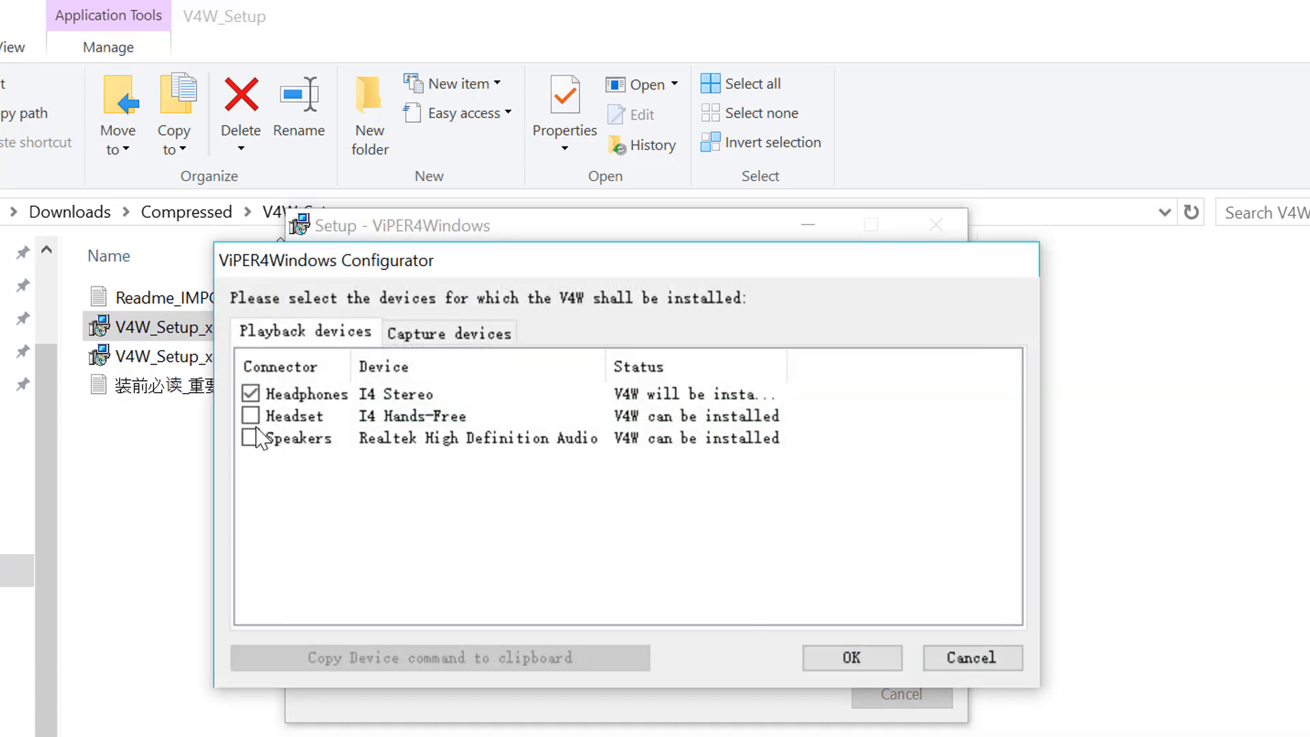
pyautogui.click(250, 416)
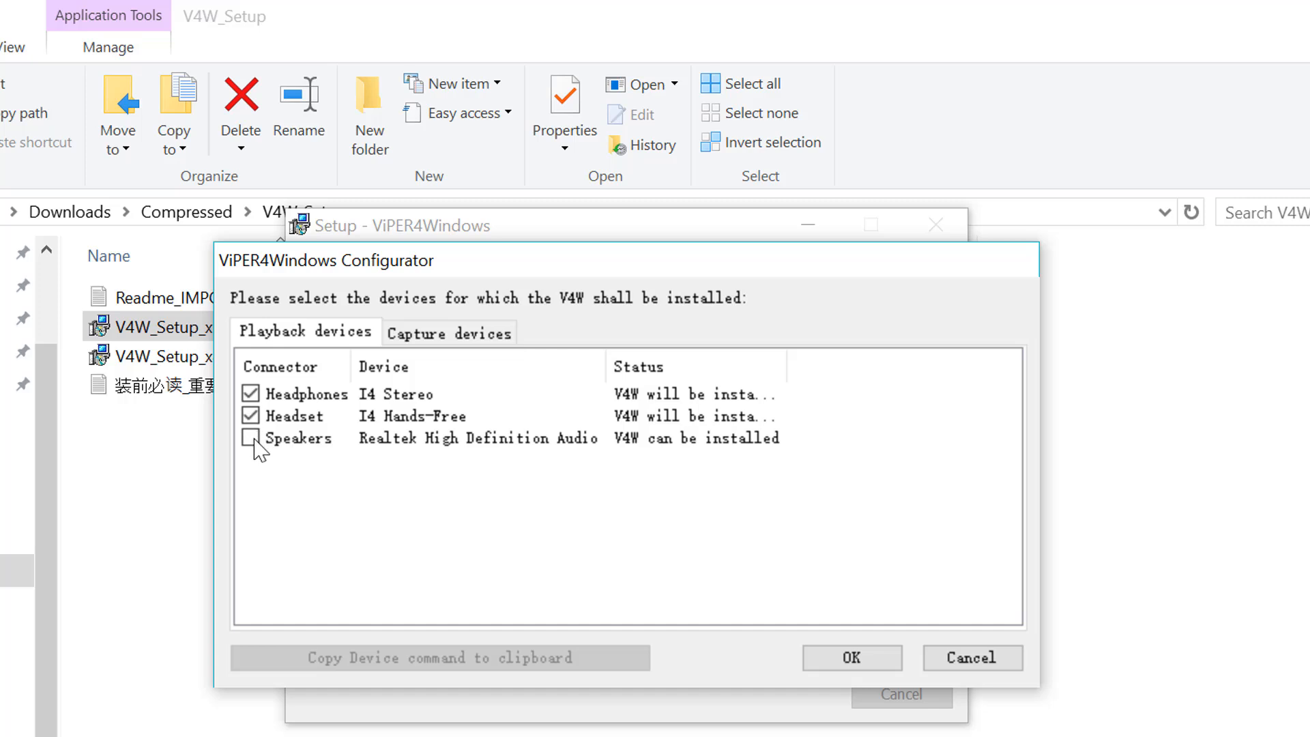
pyautogui.click(249, 437)
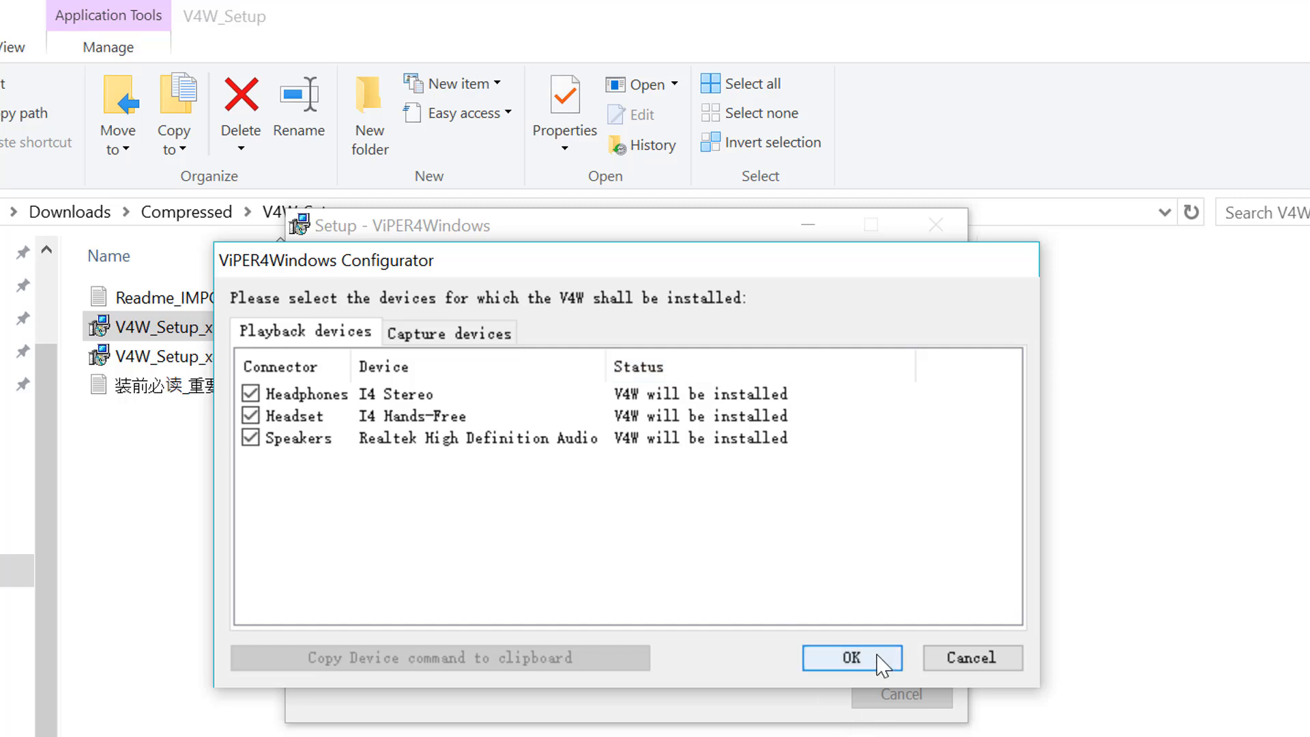
pyautogui.click(849, 658)
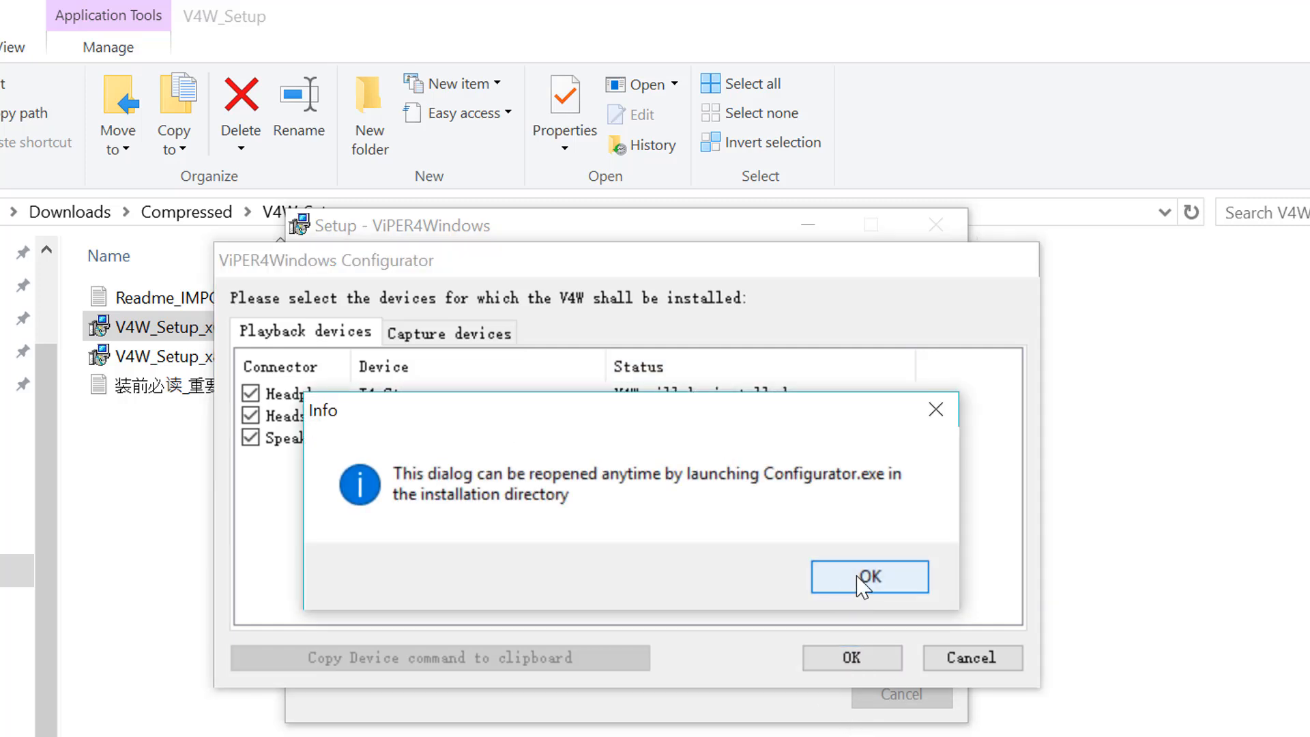
pyautogui.click(869, 577)
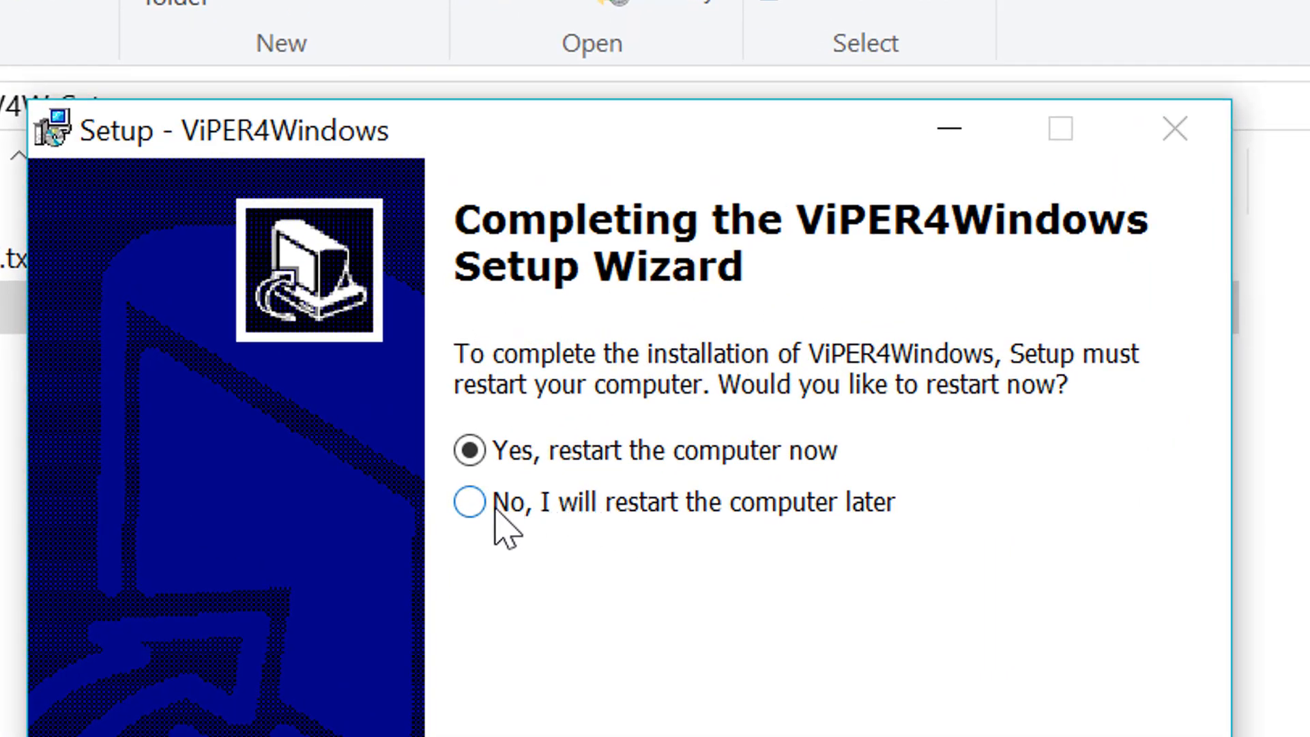
# Finish ViPER4Windows setup choosing to restart later, then return to Chrome
pyautogui.click(471, 501)
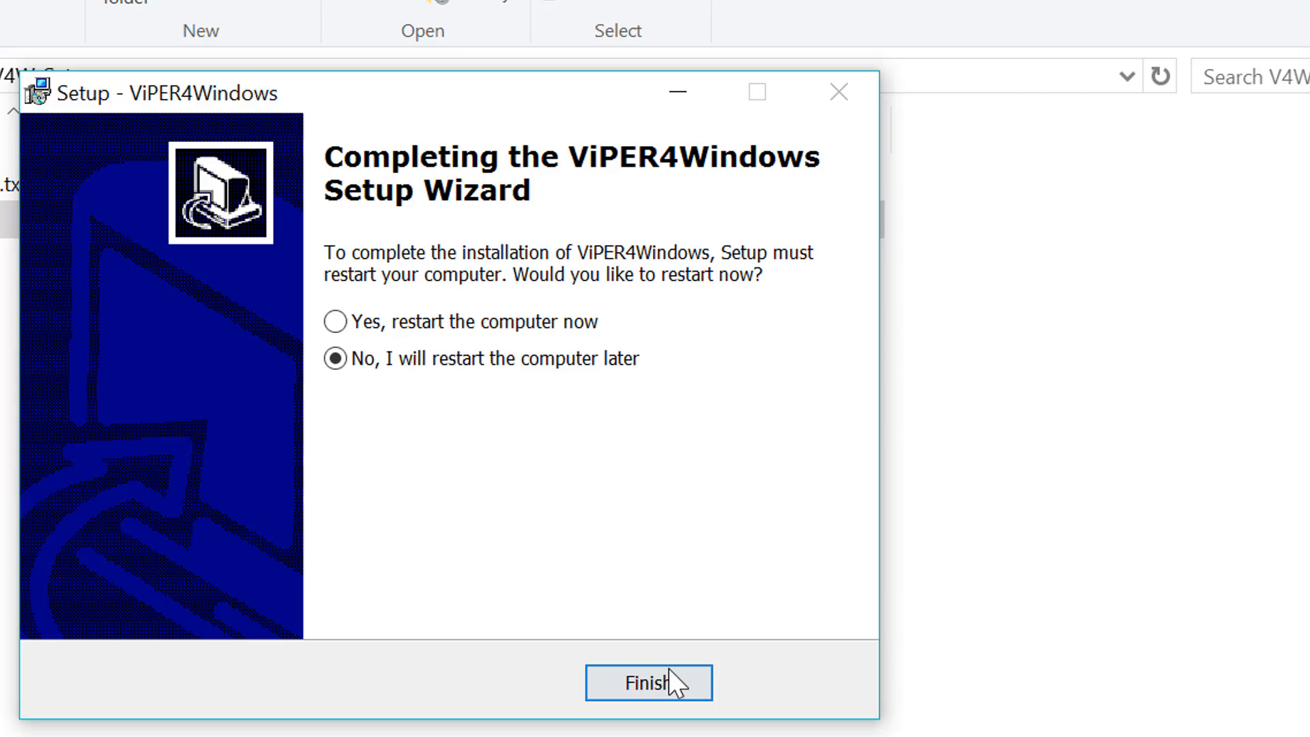
pyautogui.click(649, 682)
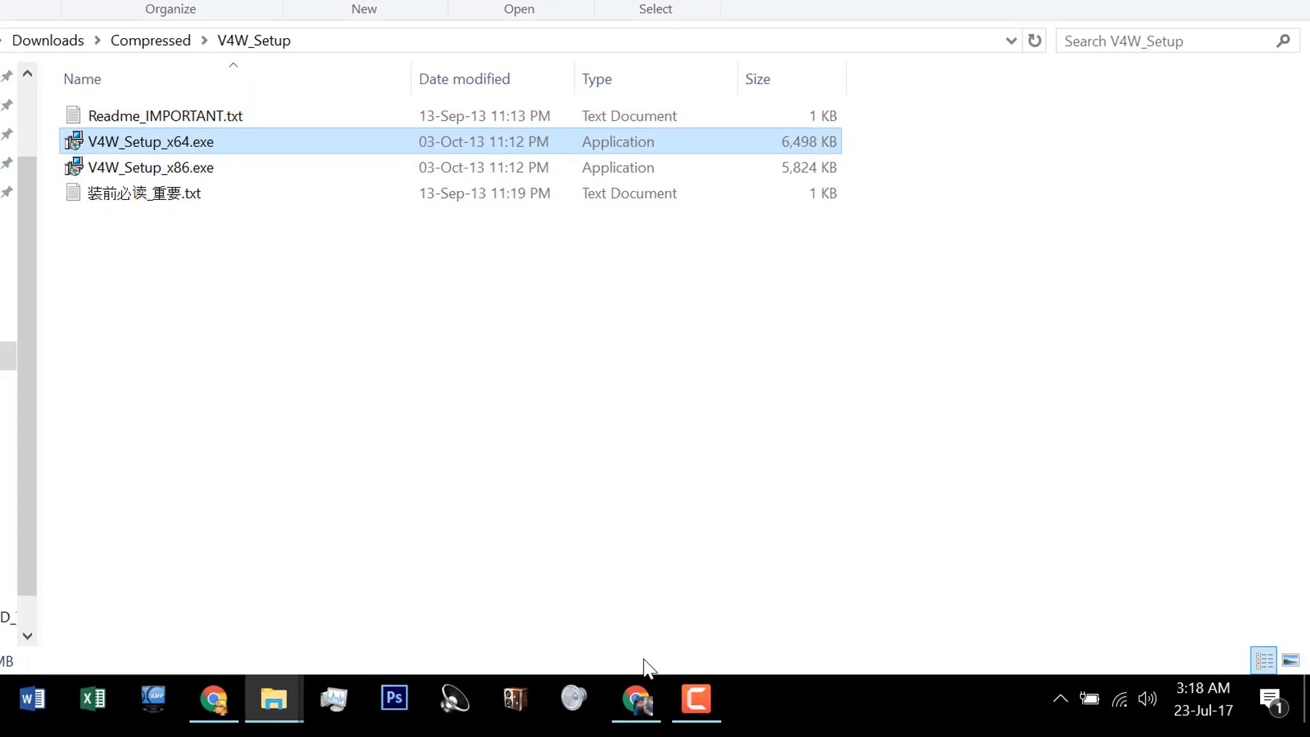
pyautogui.click(635, 697)
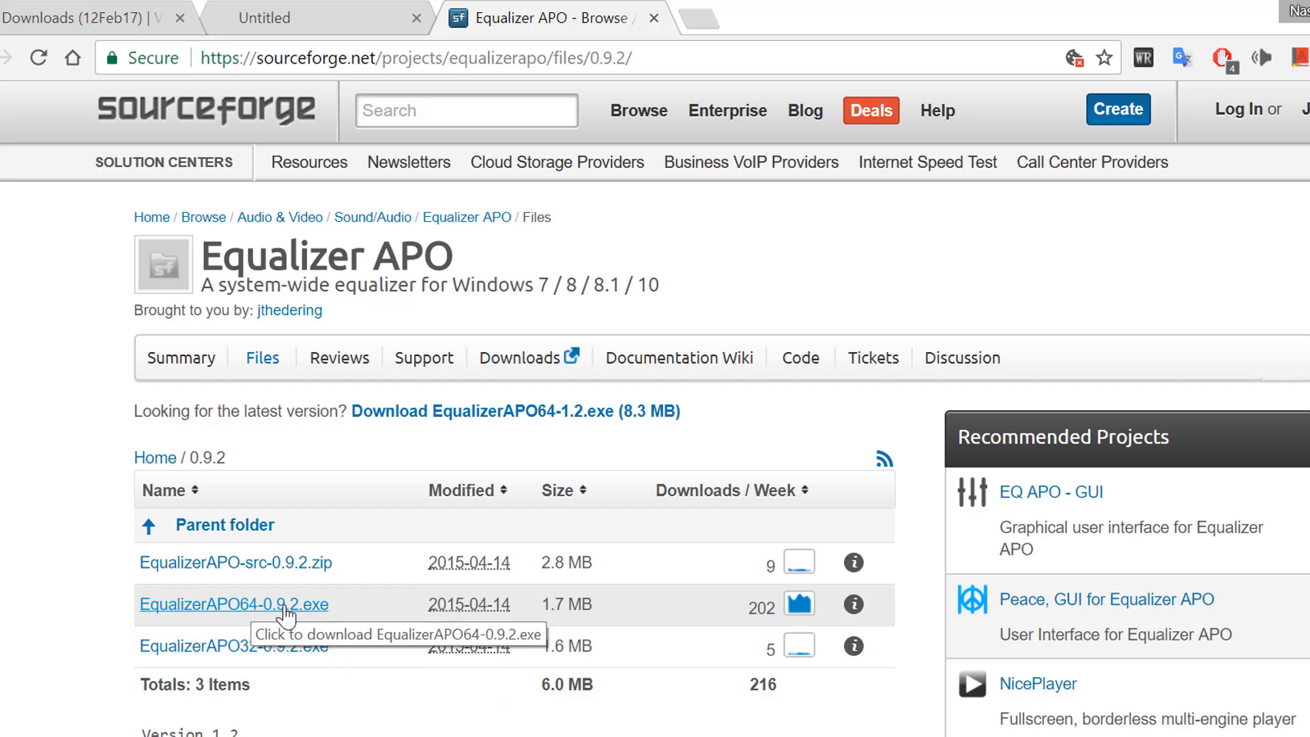
pyautogui.moveTo(241, 651)
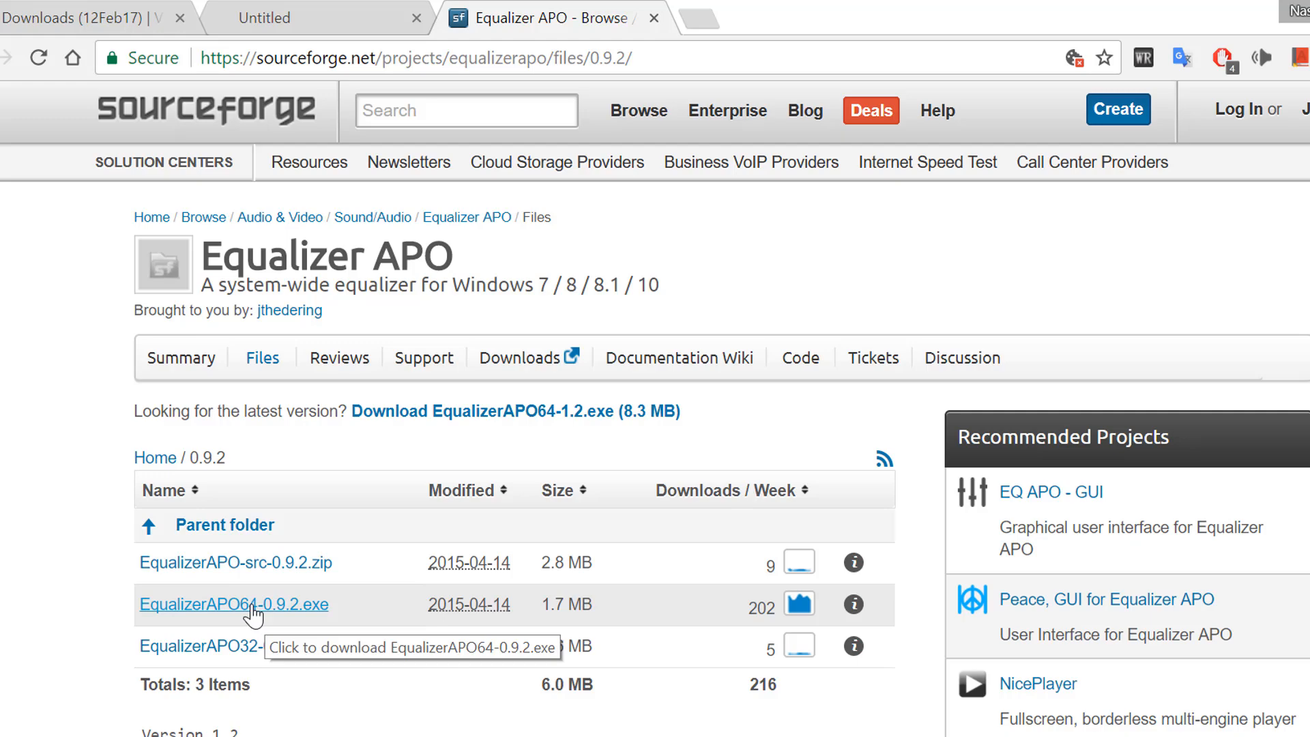
# Download EqualizerAPO64-0.9.2.exe from SourceForge and open its downloads folder
pyautogui.click(234, 604)
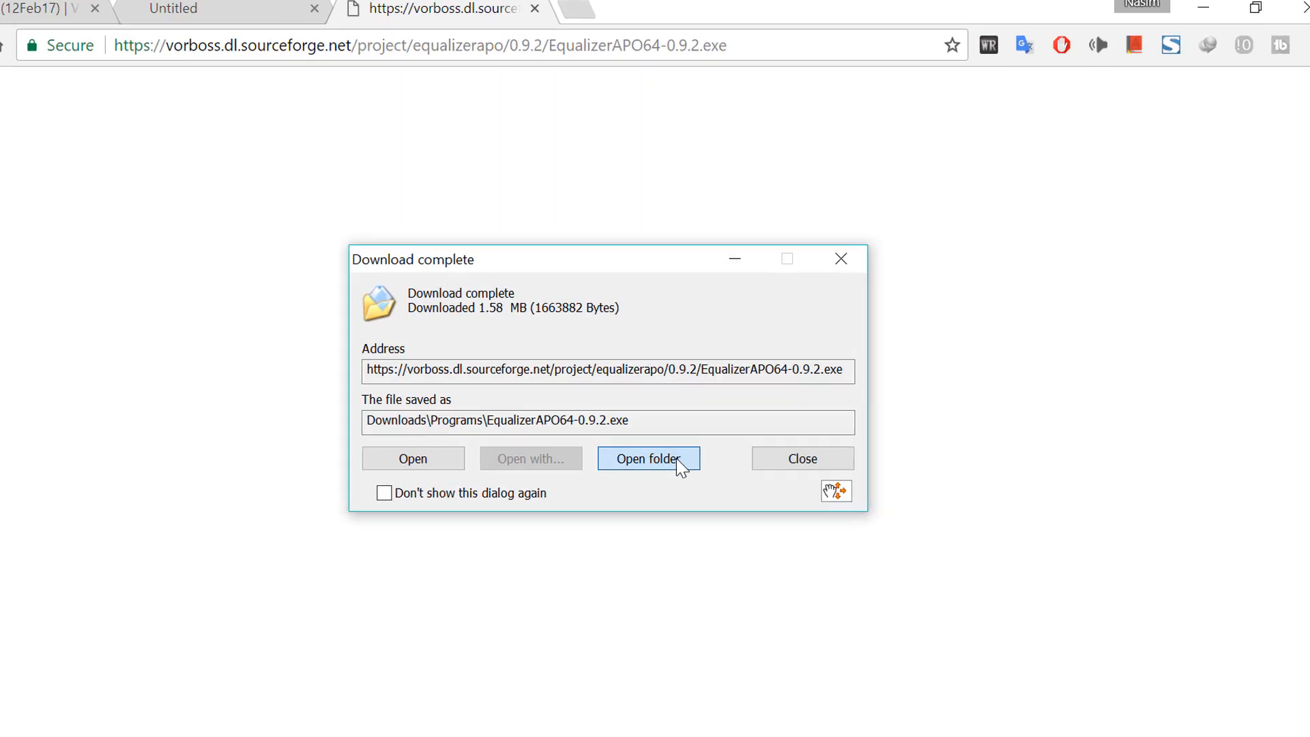
pyautogui.click(648, 458)
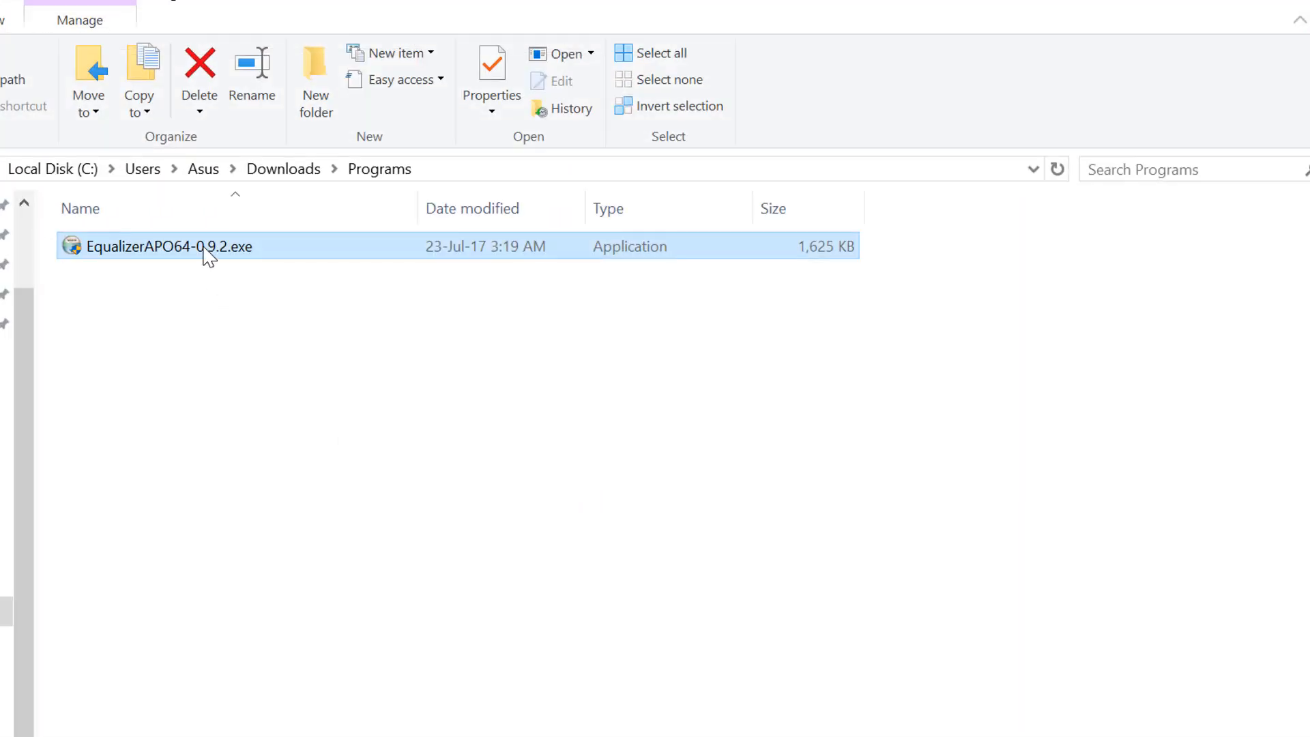
# Launch EqualizerAPO64-0.9.2.exe and install with the default location and Start Menu folder
pyautogui.doubleClick(208, 246)
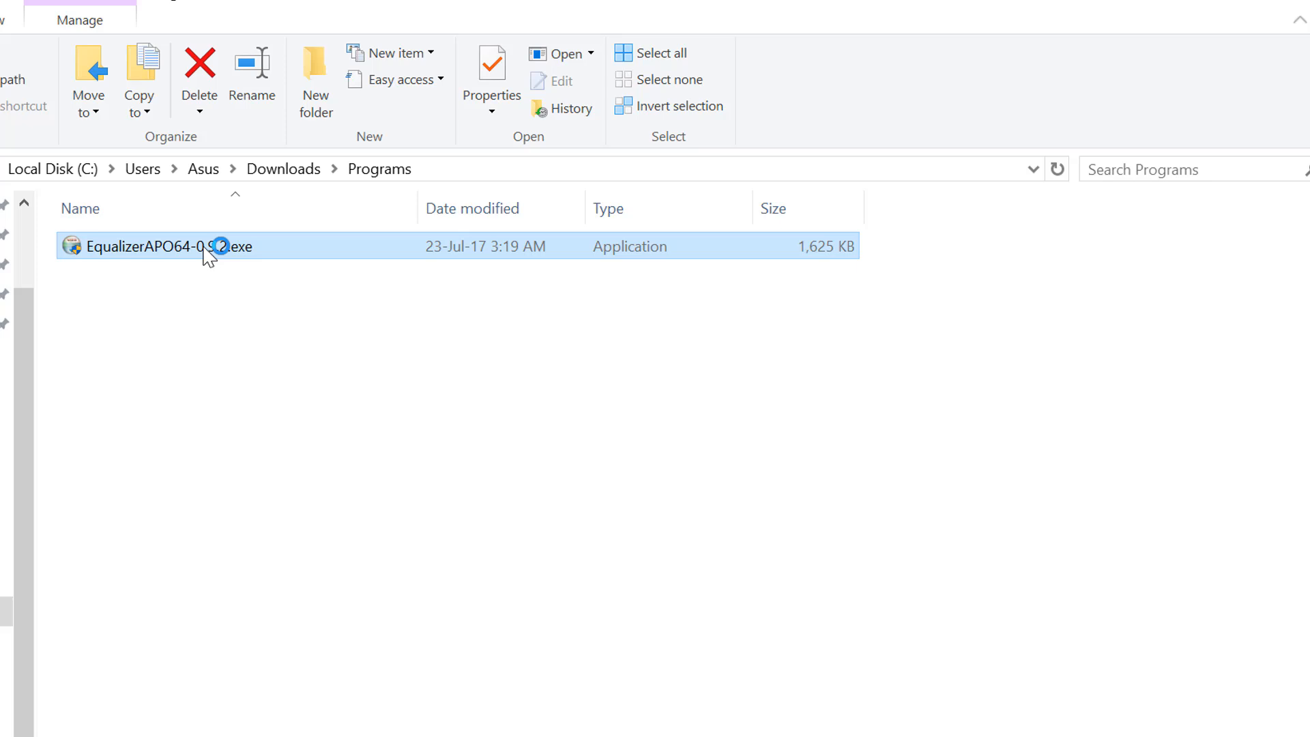
pyautogui.doubleClick(150, 245)
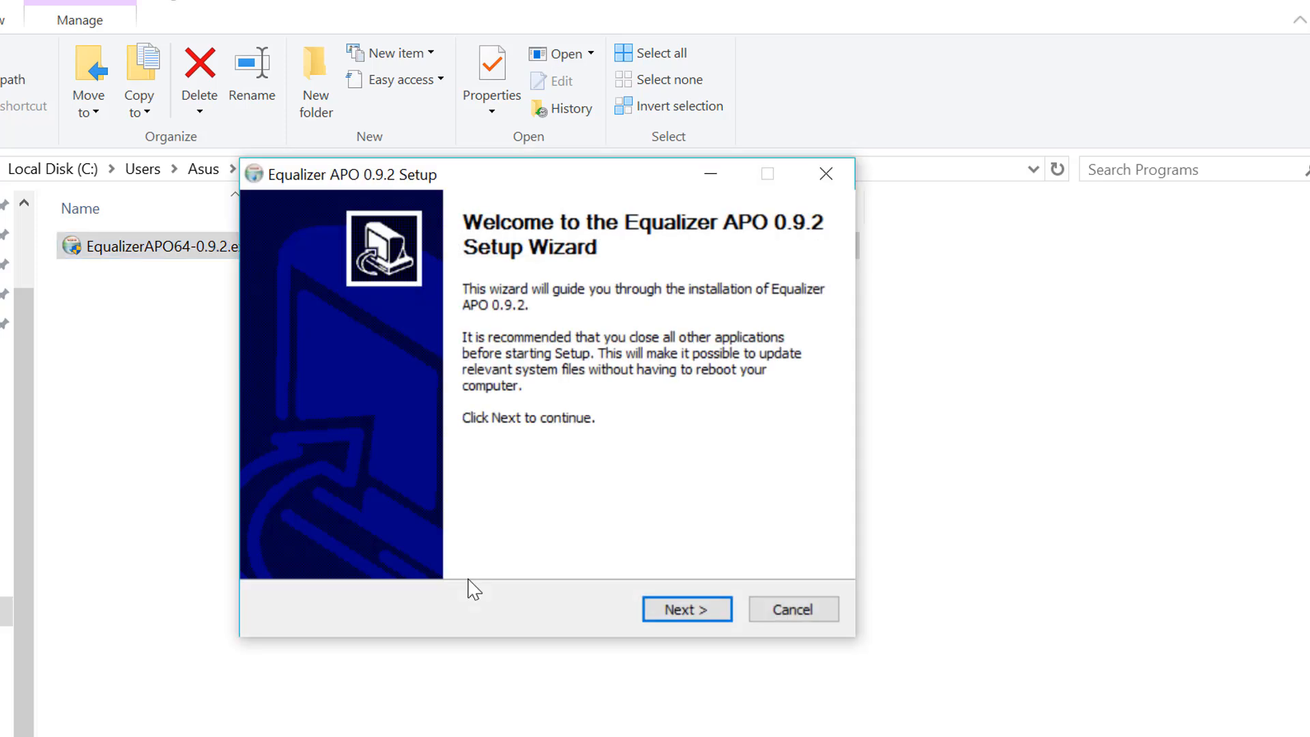
pyautogui.click(685, 608)
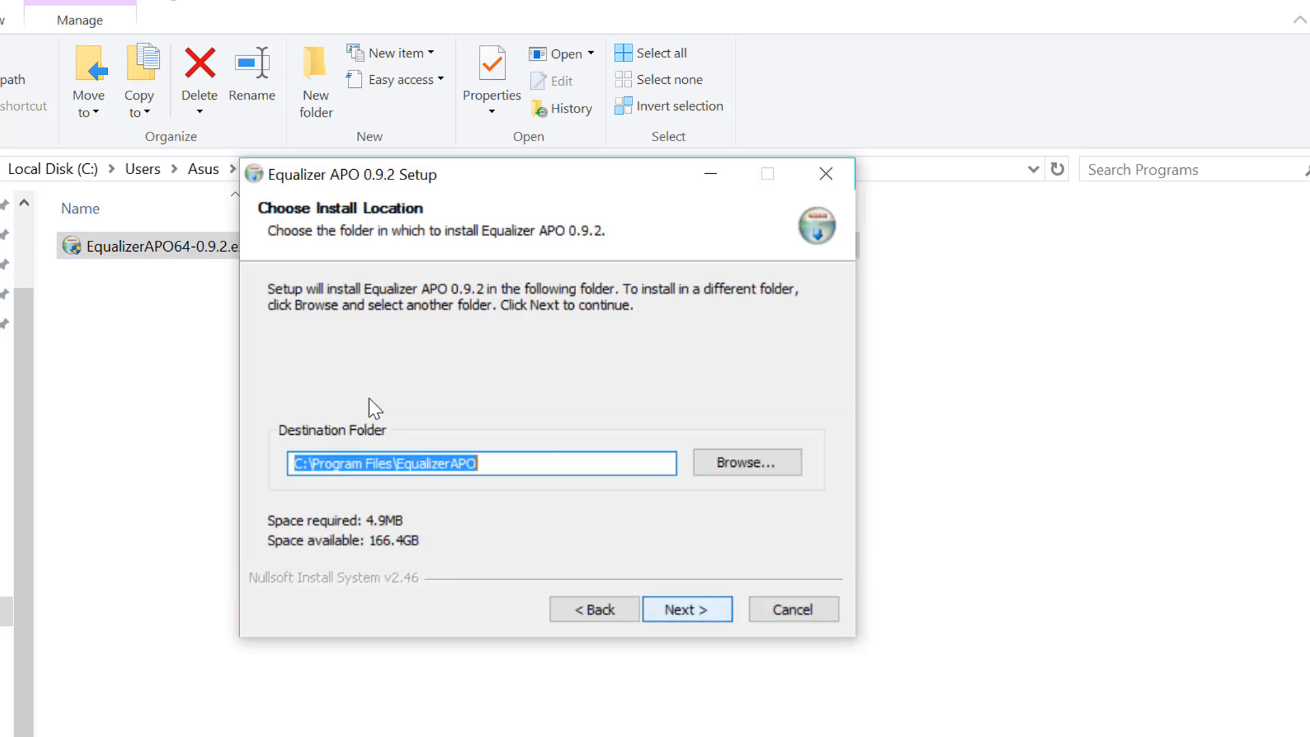
pyautogui.click(686, 610)
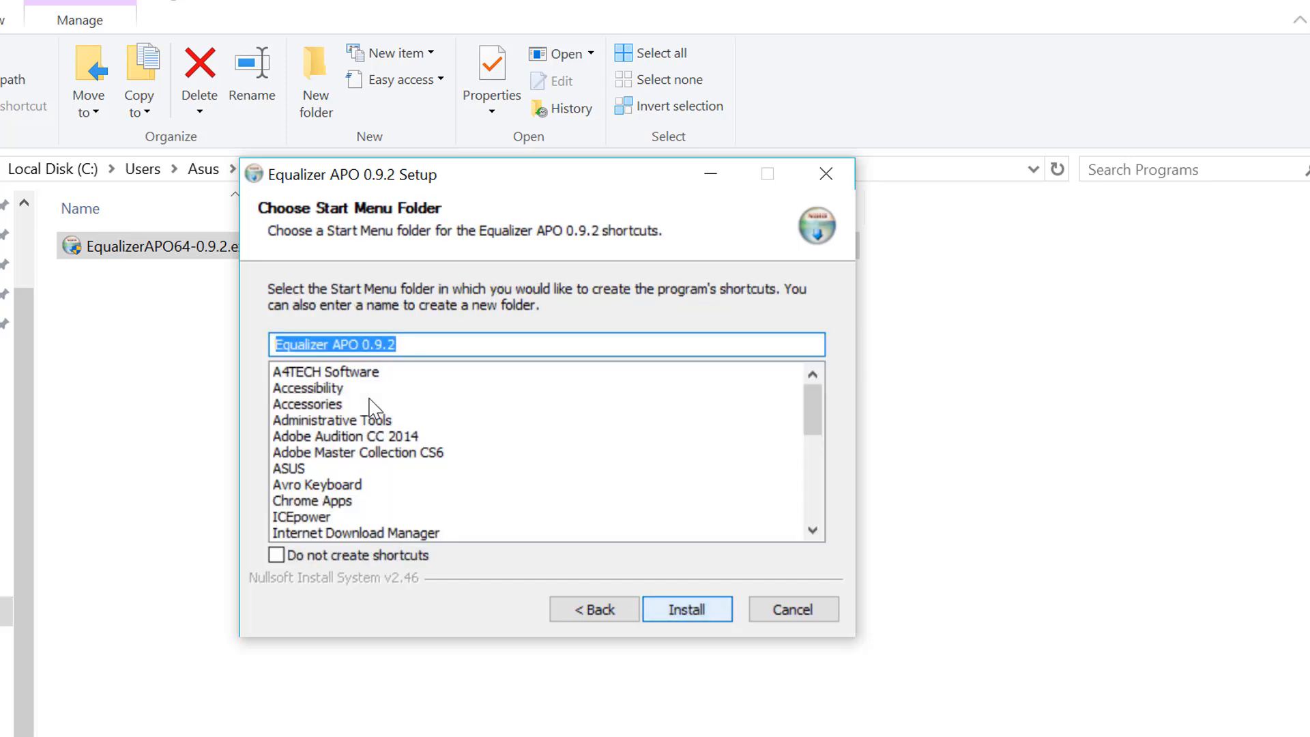
pyautogui.click(686, 610)
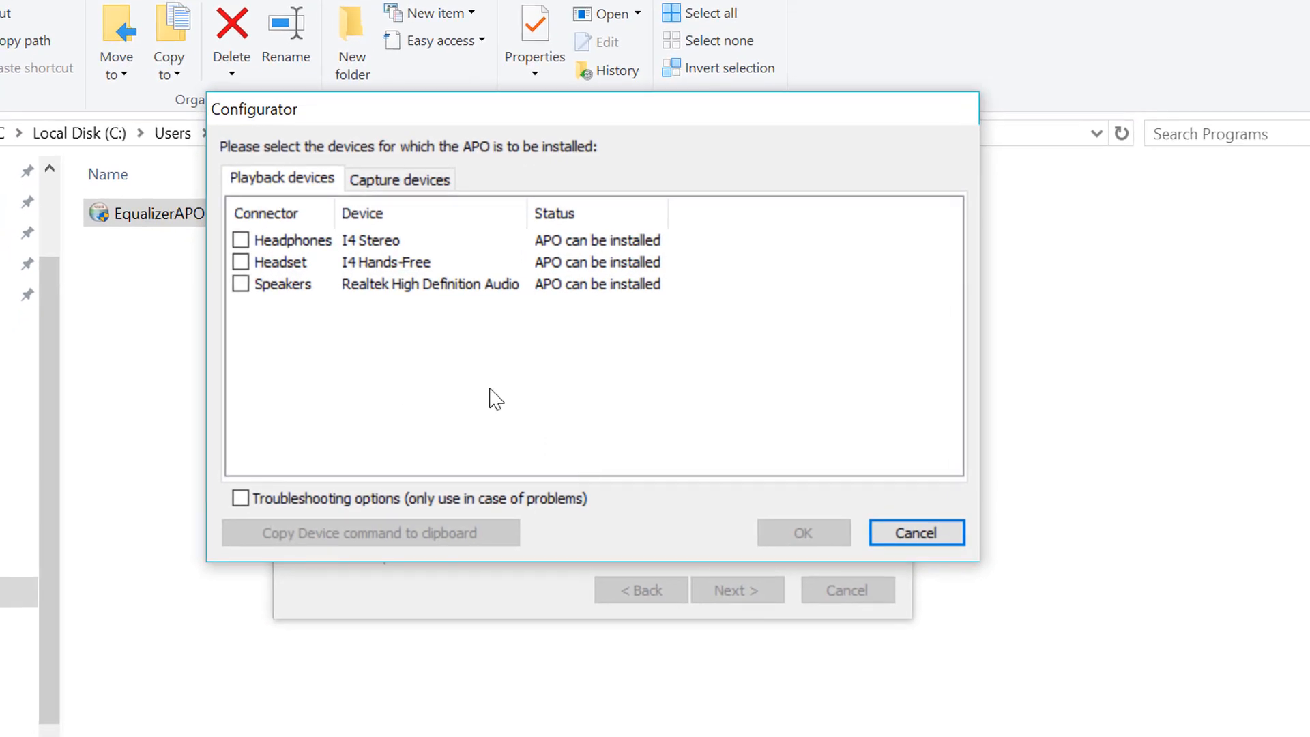
# Enable Equalizer APO for headphones and headset, apply, and finish setup
pyautogui.click(241, 240)
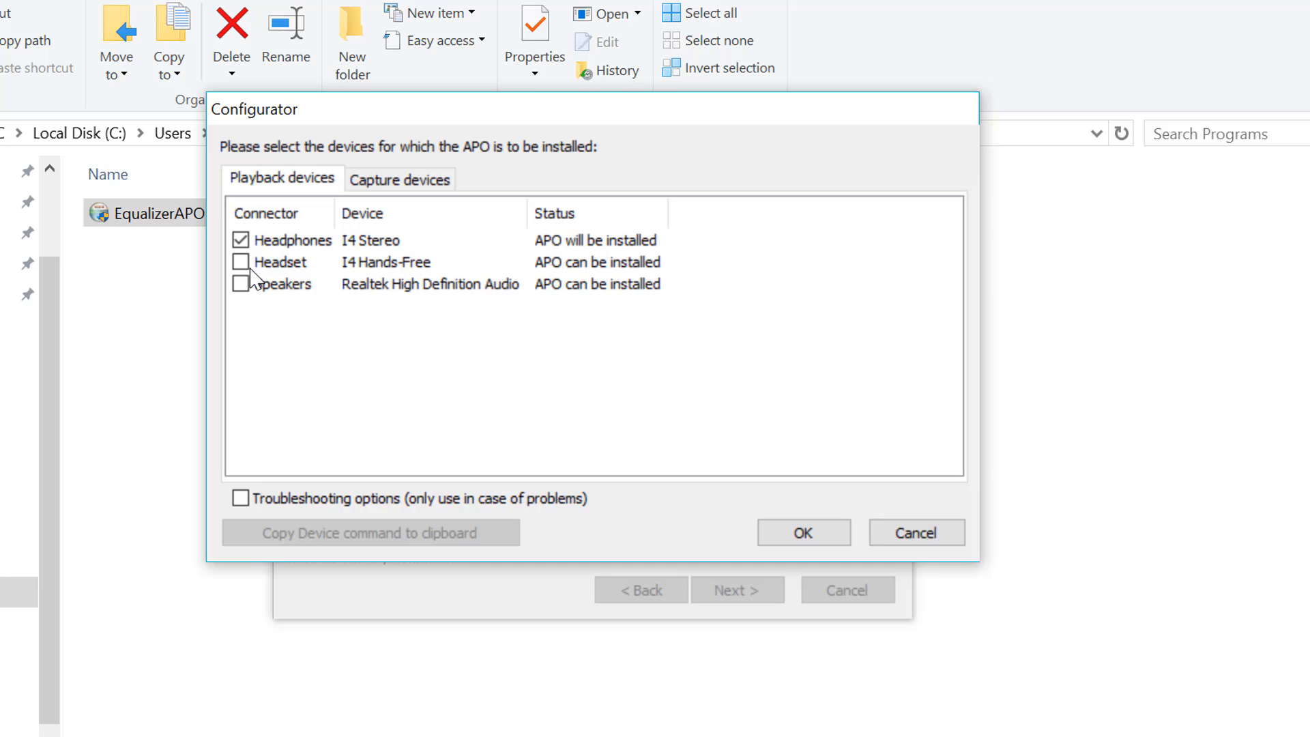
pyautogui.click(240, 284)
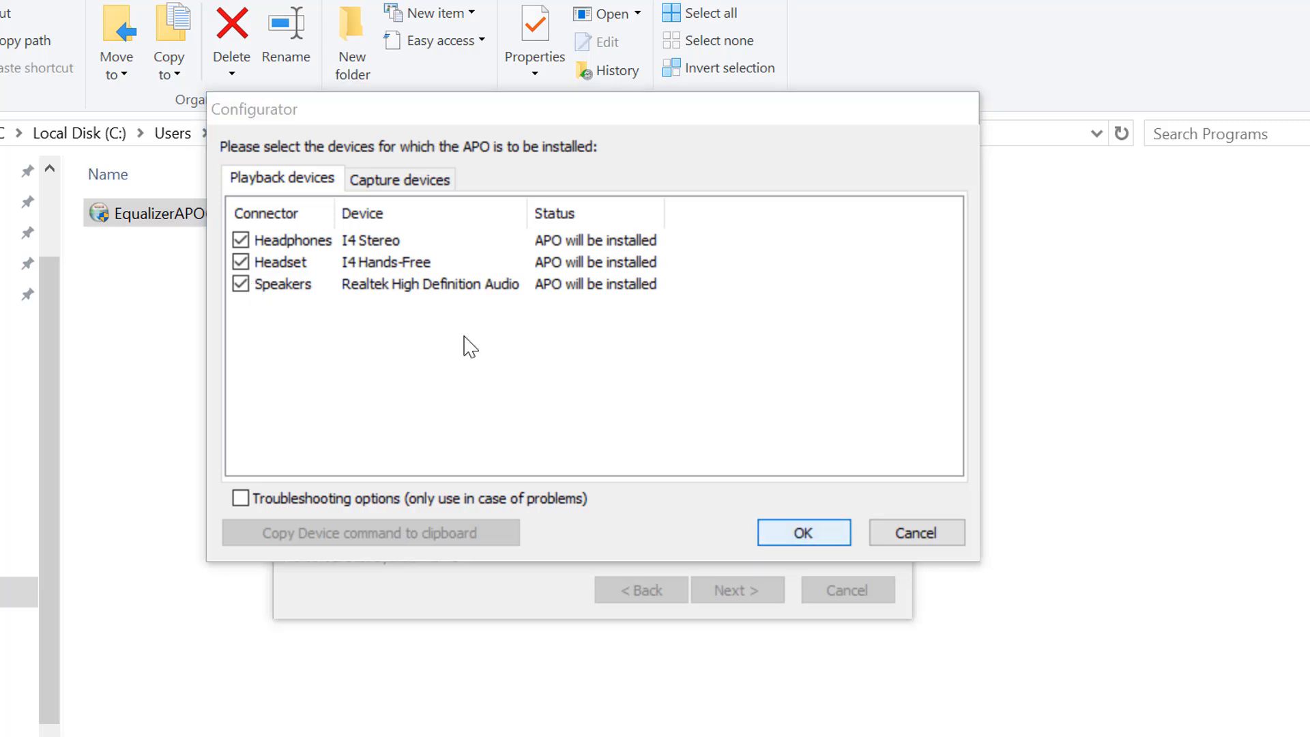
pyautogui.click(803, 533)
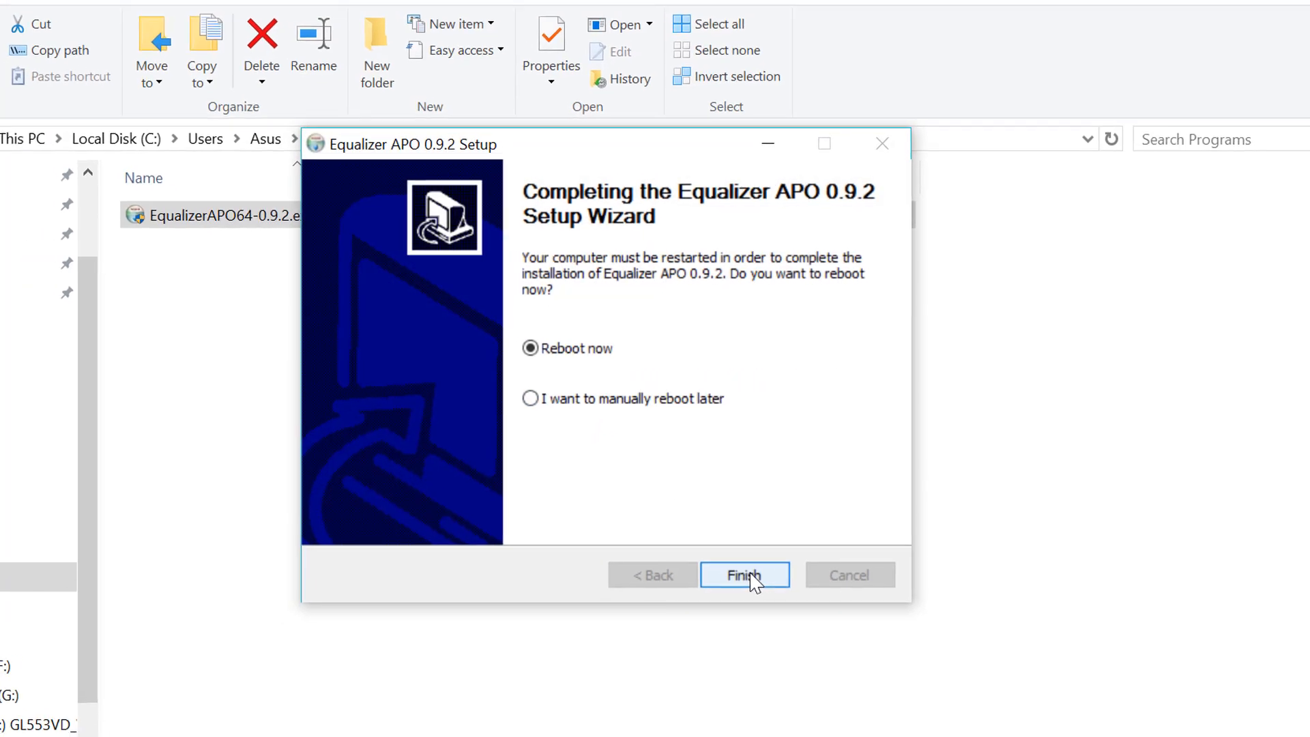
pyautogui.click(744, 575)
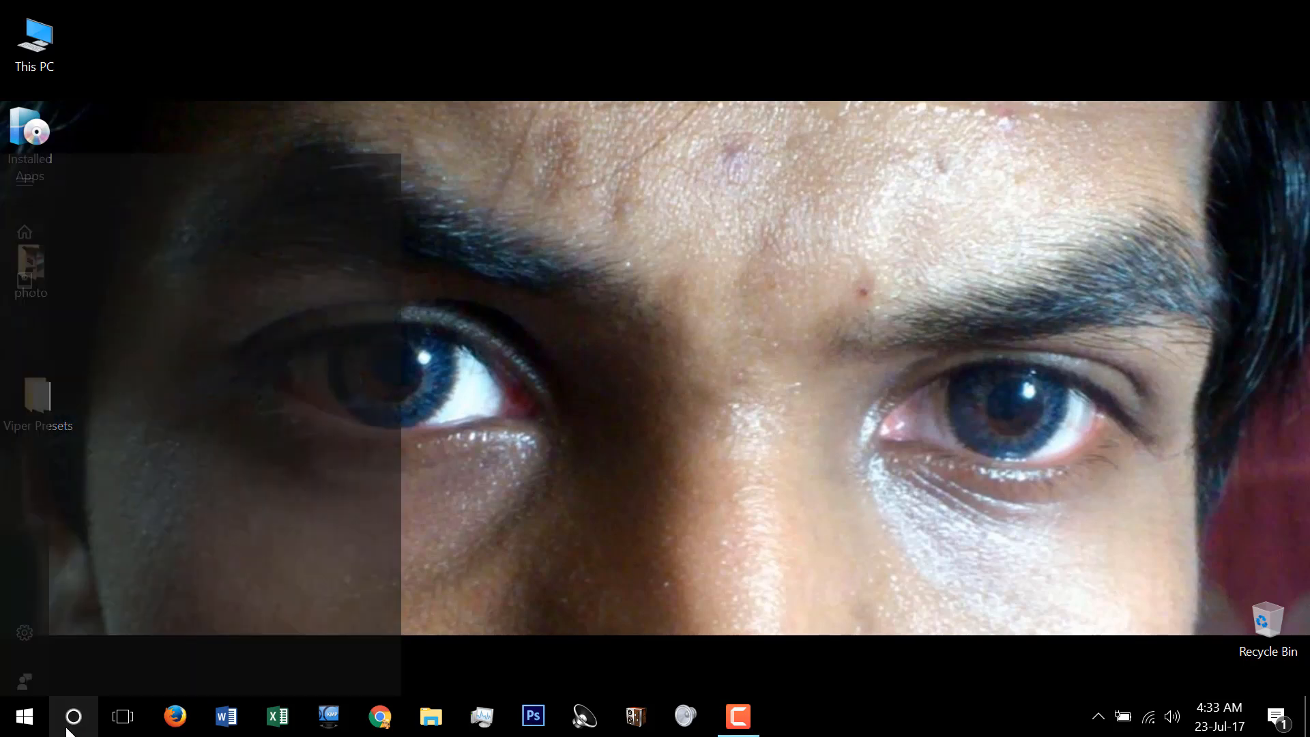
# Search Windows for 'vi' and launch the ViPER4Windows desktop app
pyautogui.click(74, 718)
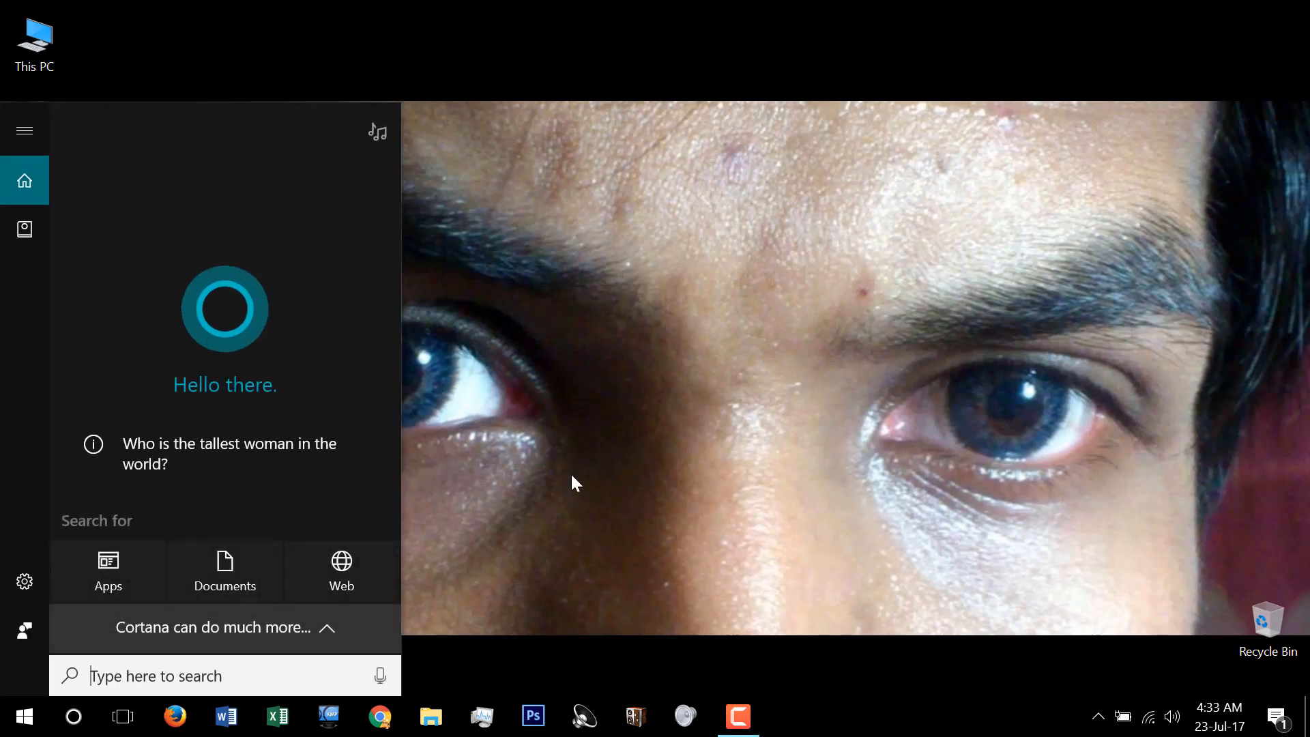
pyautogui.write('viper')
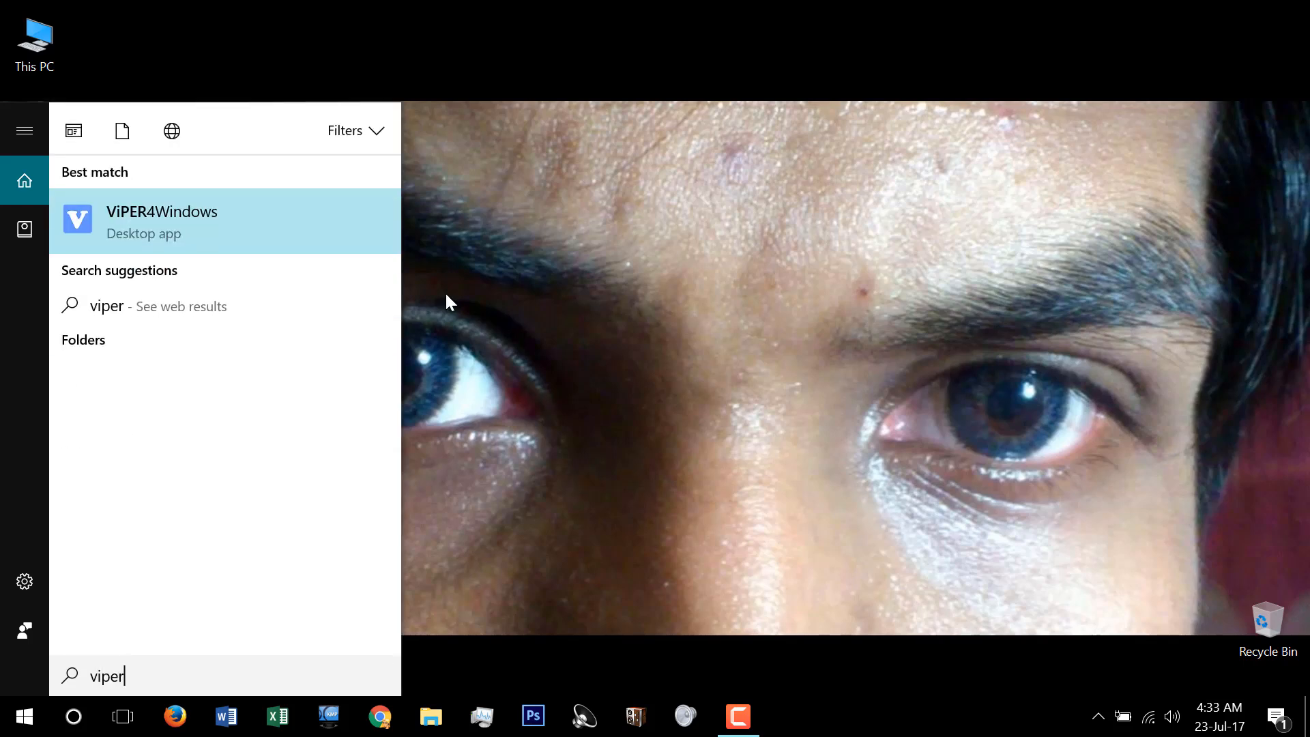
pyautogui.click(161, 221)
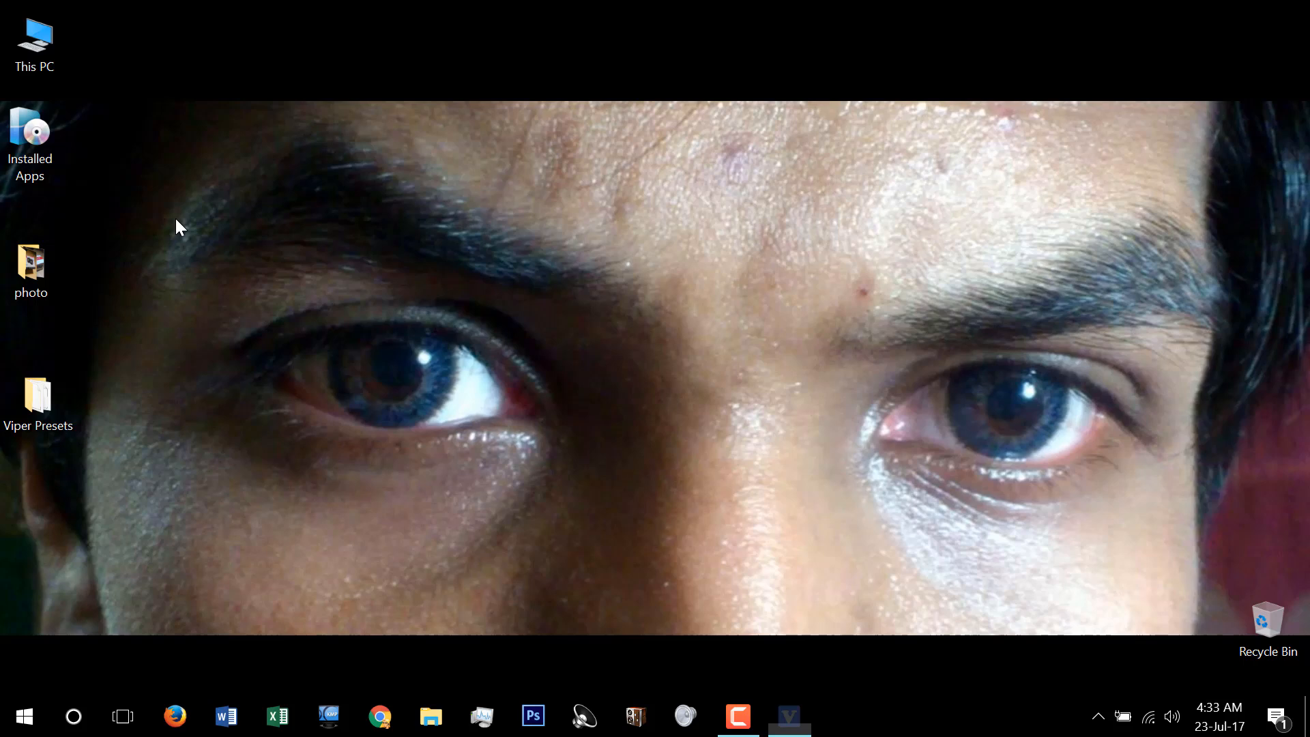
pyautogui.click(787, 716)
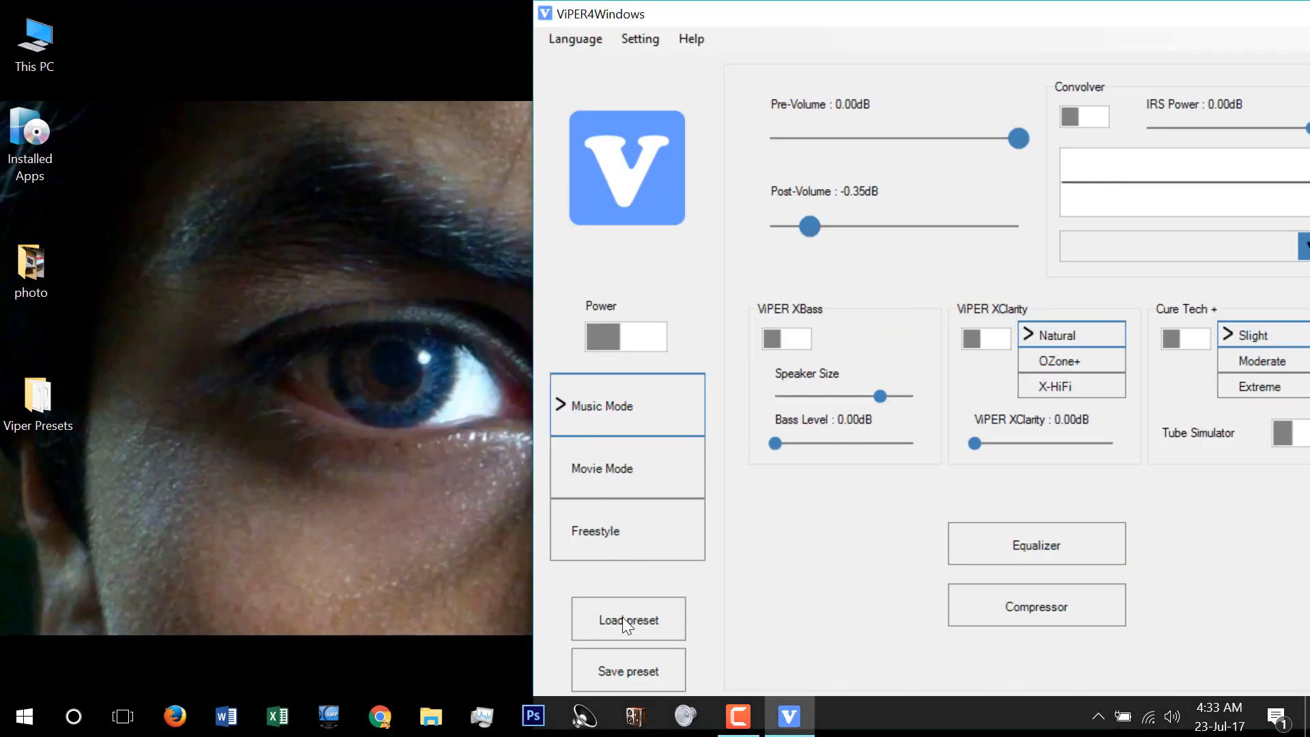
# Select Freestyle mode and open the Load preset dialog
pyautogui.click(597, 531)
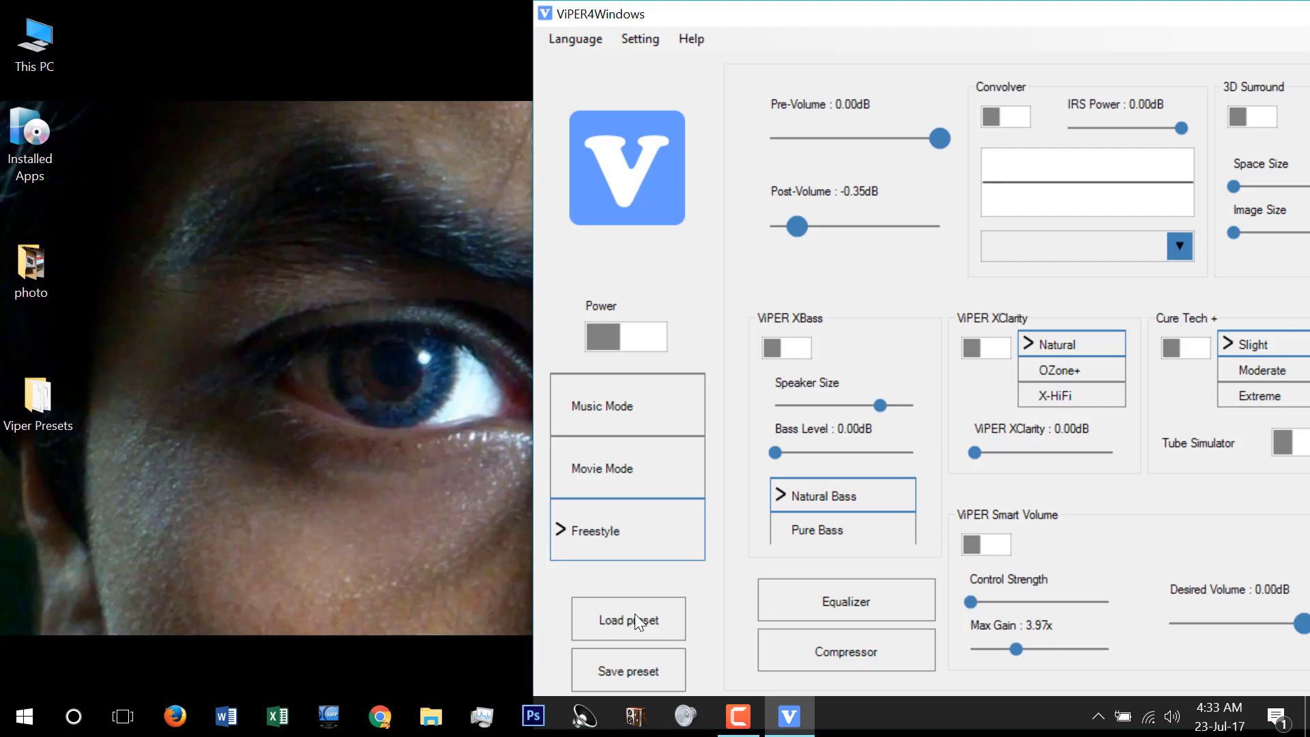
pyautogui.click(628, 619)
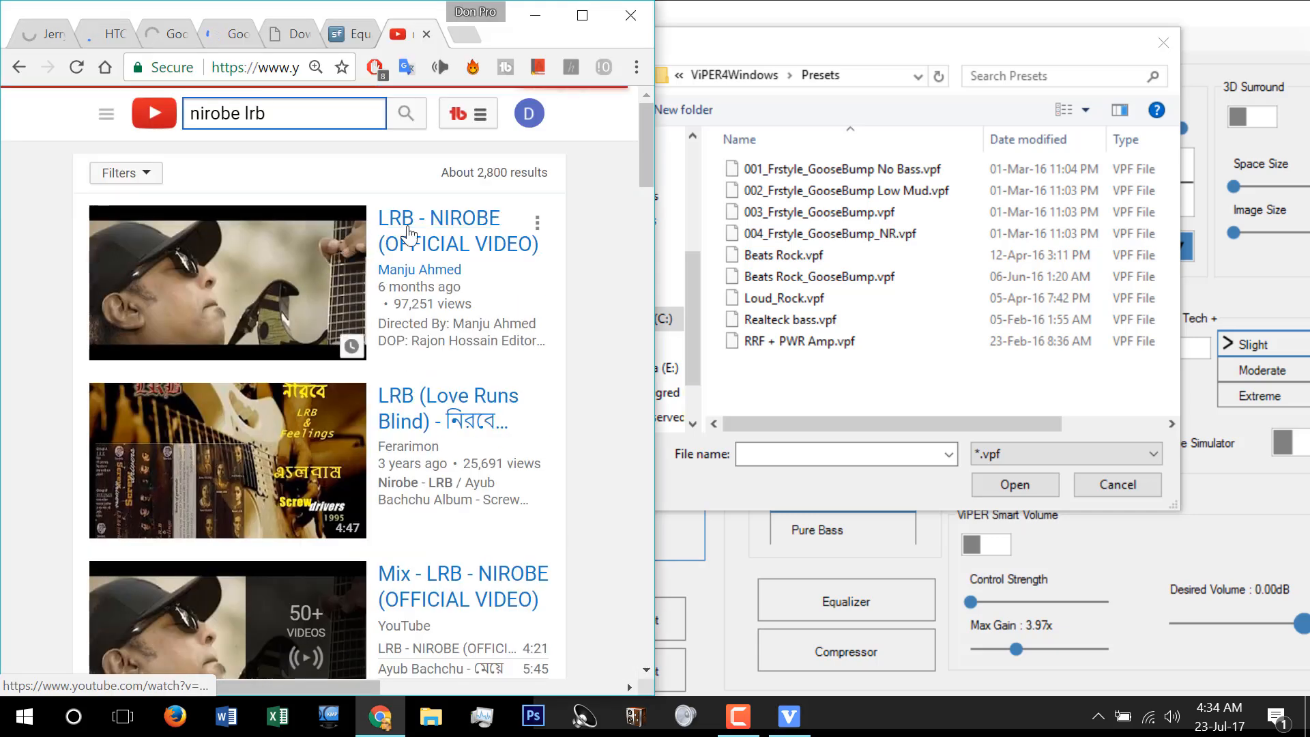
# Play the LRB Nirobe video and load the 003_Frstyle_GooseBump.vpf preset
pyautogui.click(439, 230)
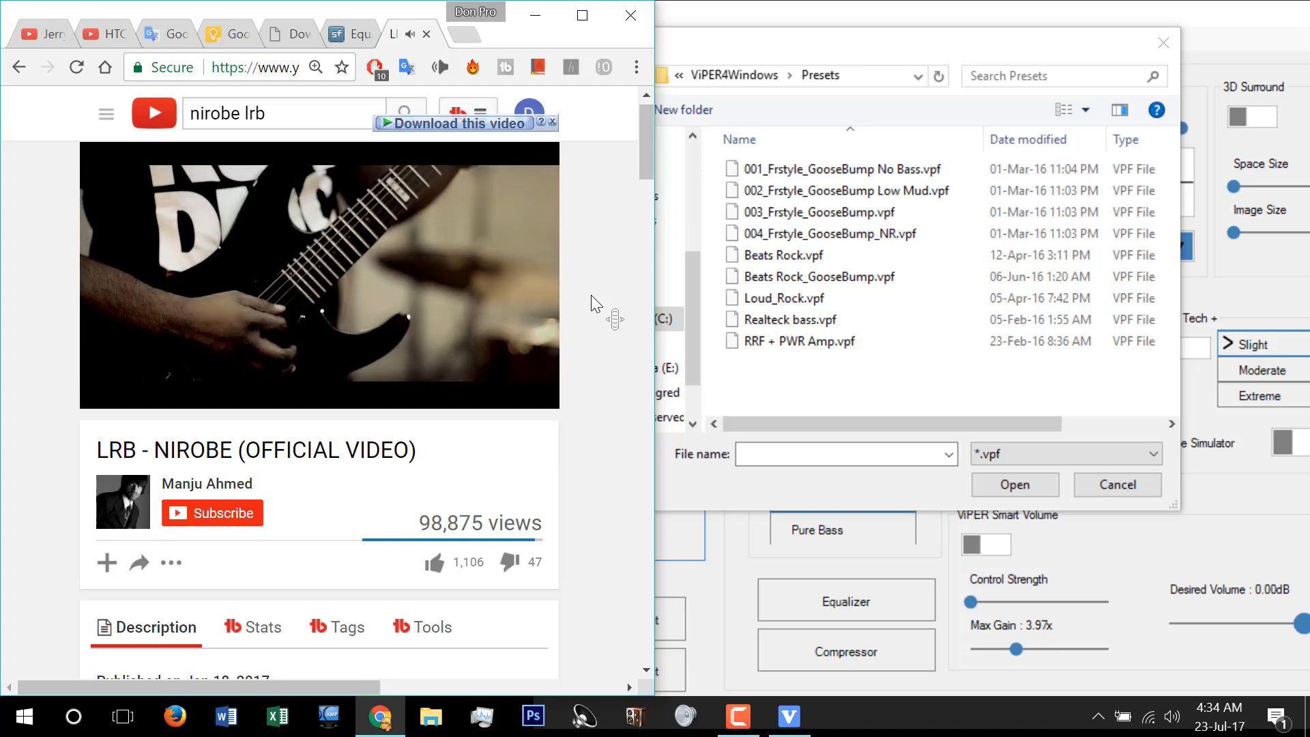
pyautogui.click(828, 233)
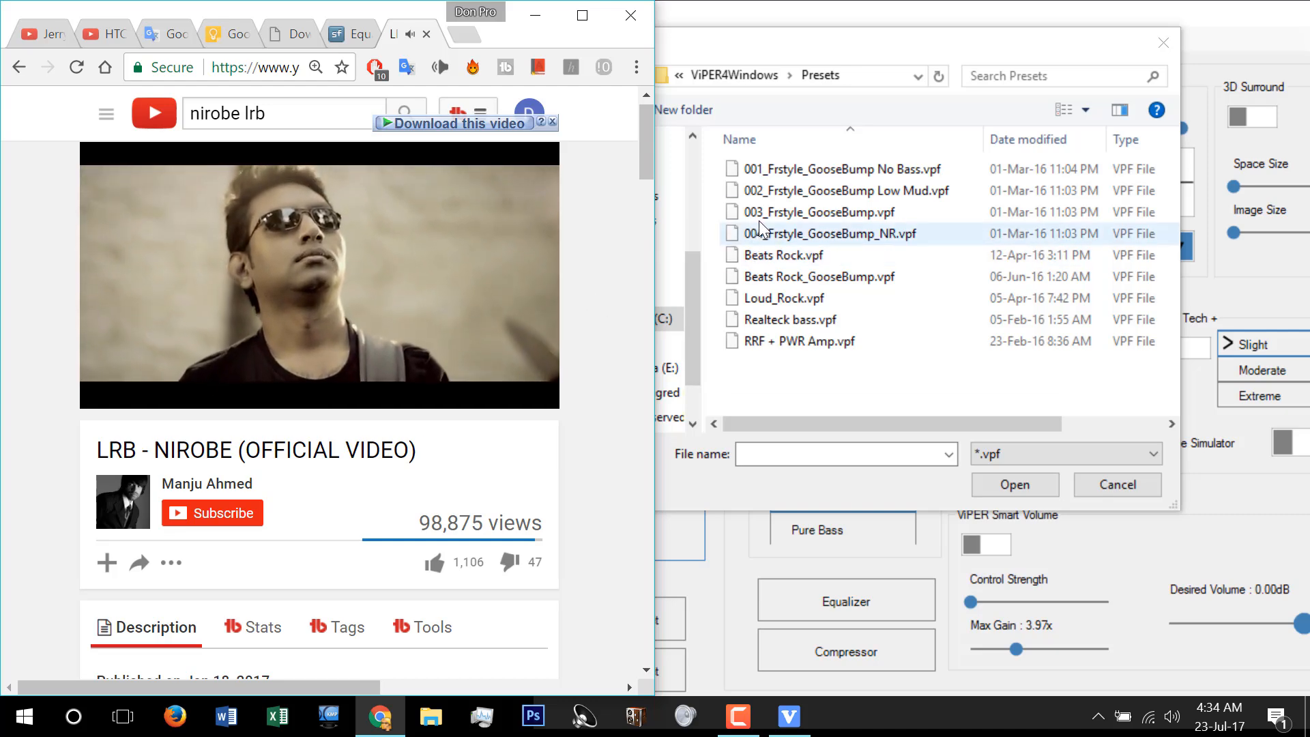
pyautogui.click(836, 211)
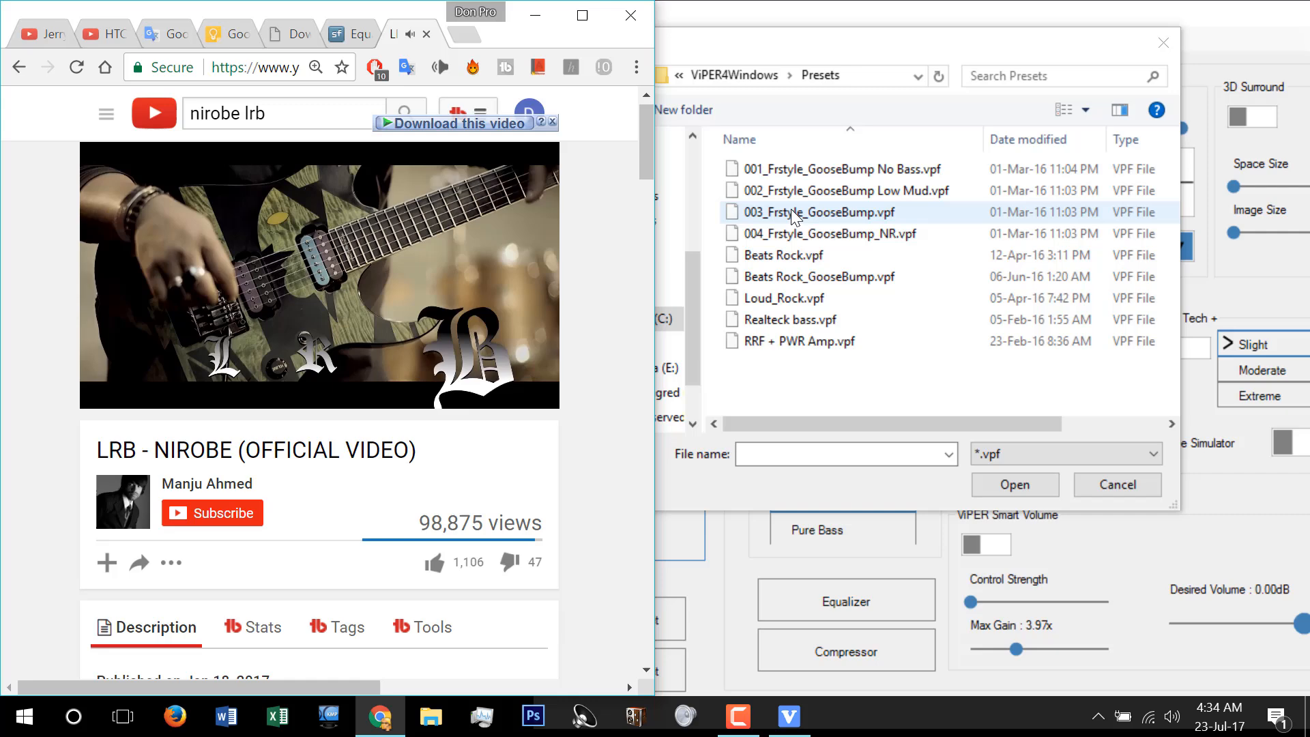
pyautogui.click(821, 212)
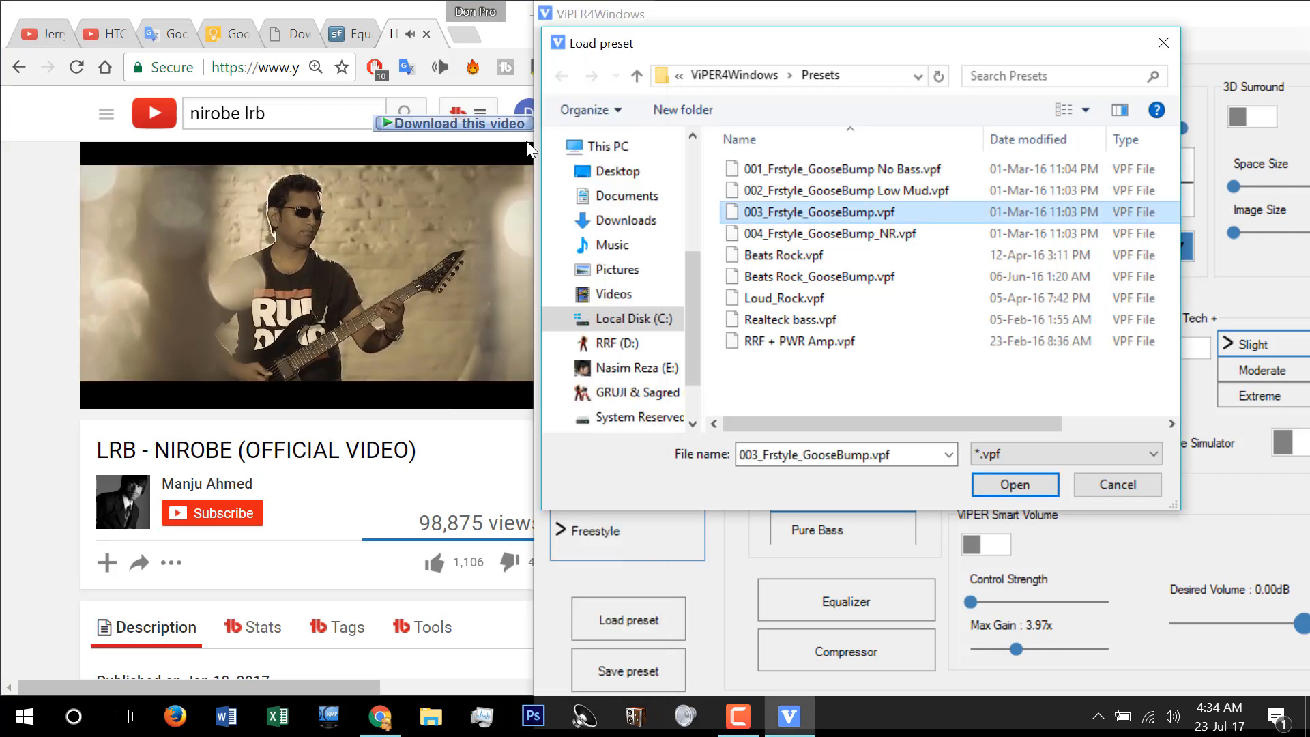
pyautogui.click(1014, 485)
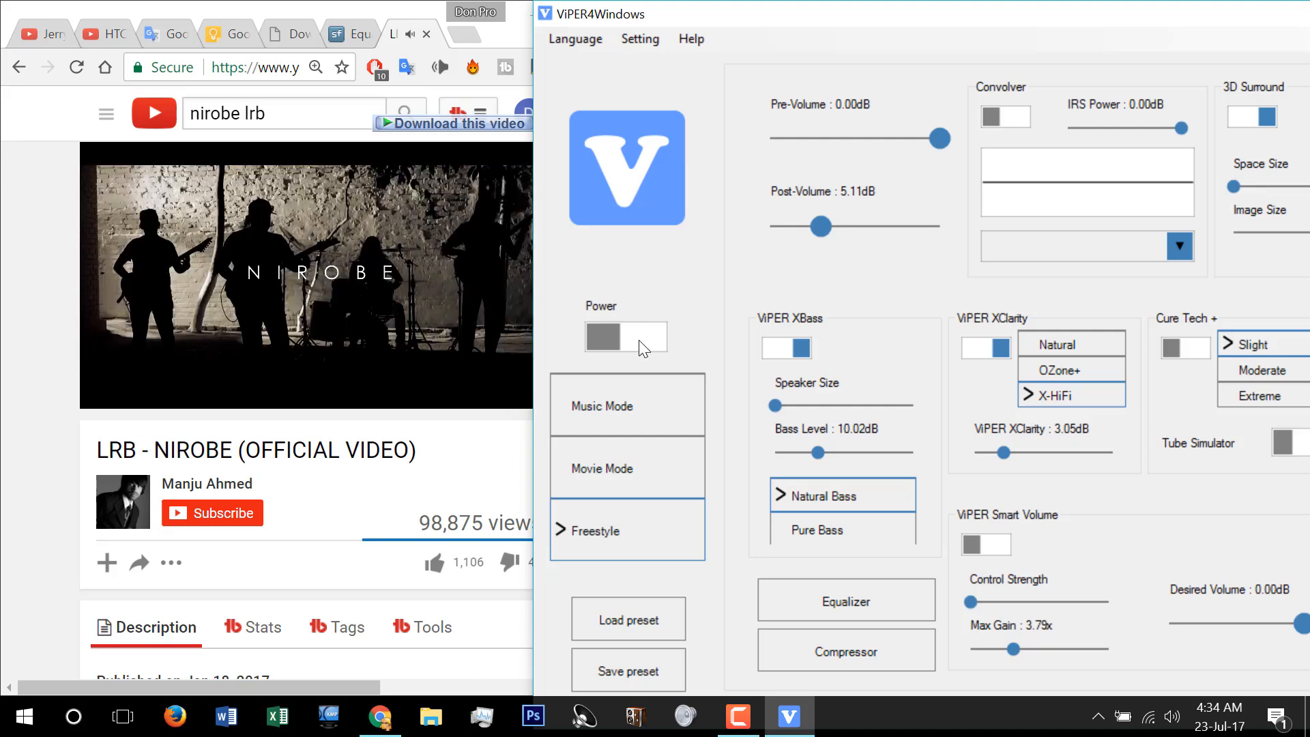
# Turn ViPER4Windows' Power switch on, then off and back to compare the sound
pyautogui.click(625, 336)
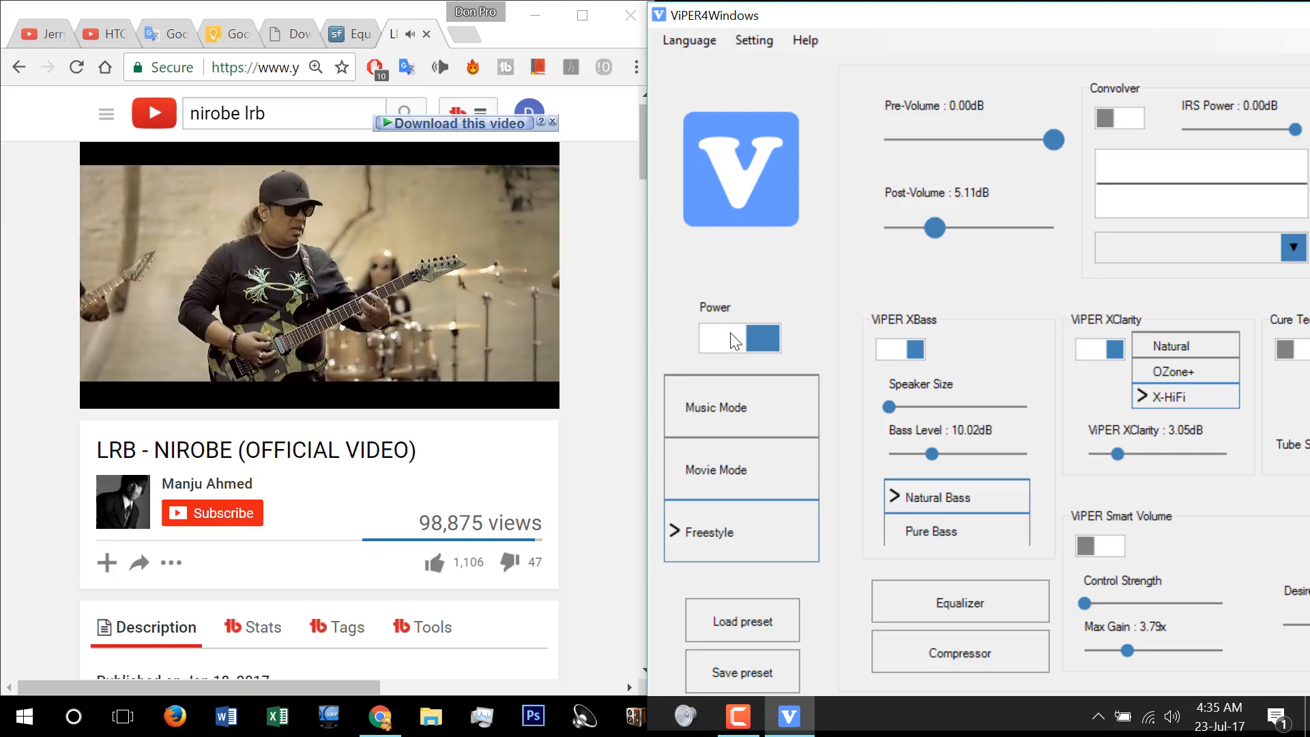
pyautogui.click(739, 339)
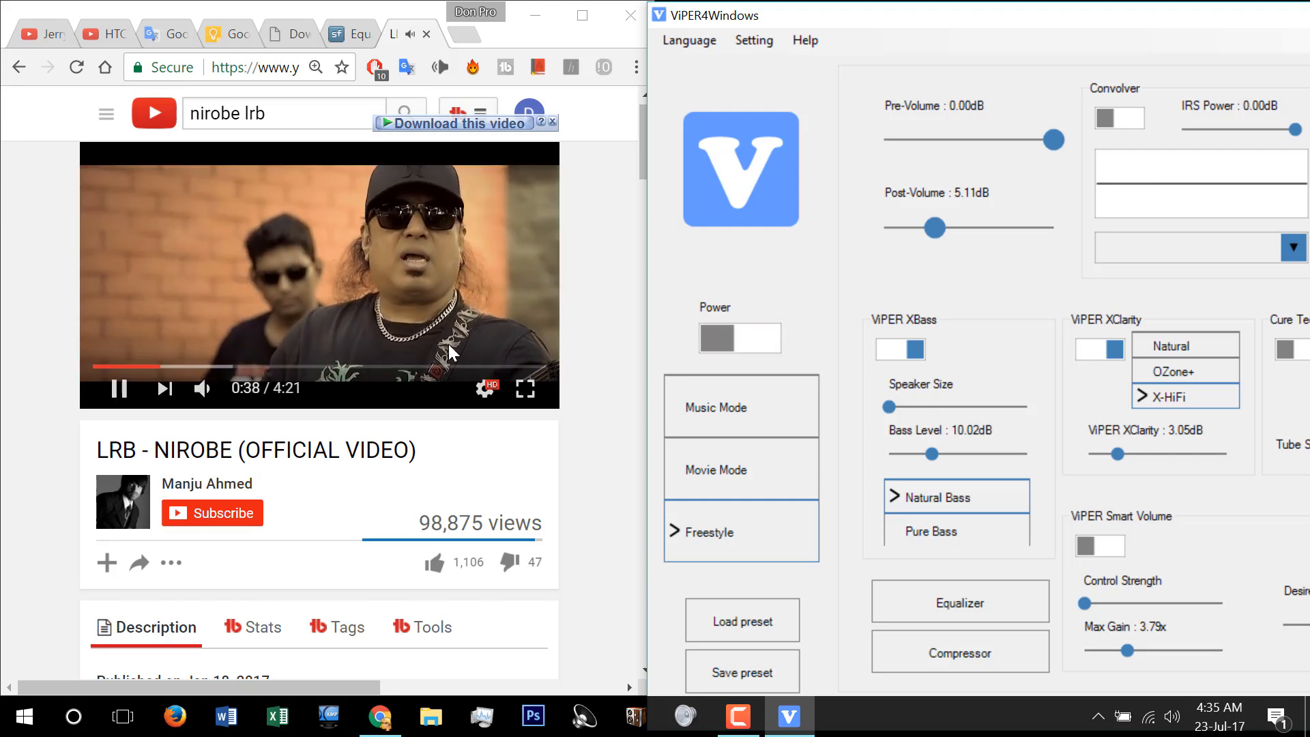
pyautogui.click(739, 338)
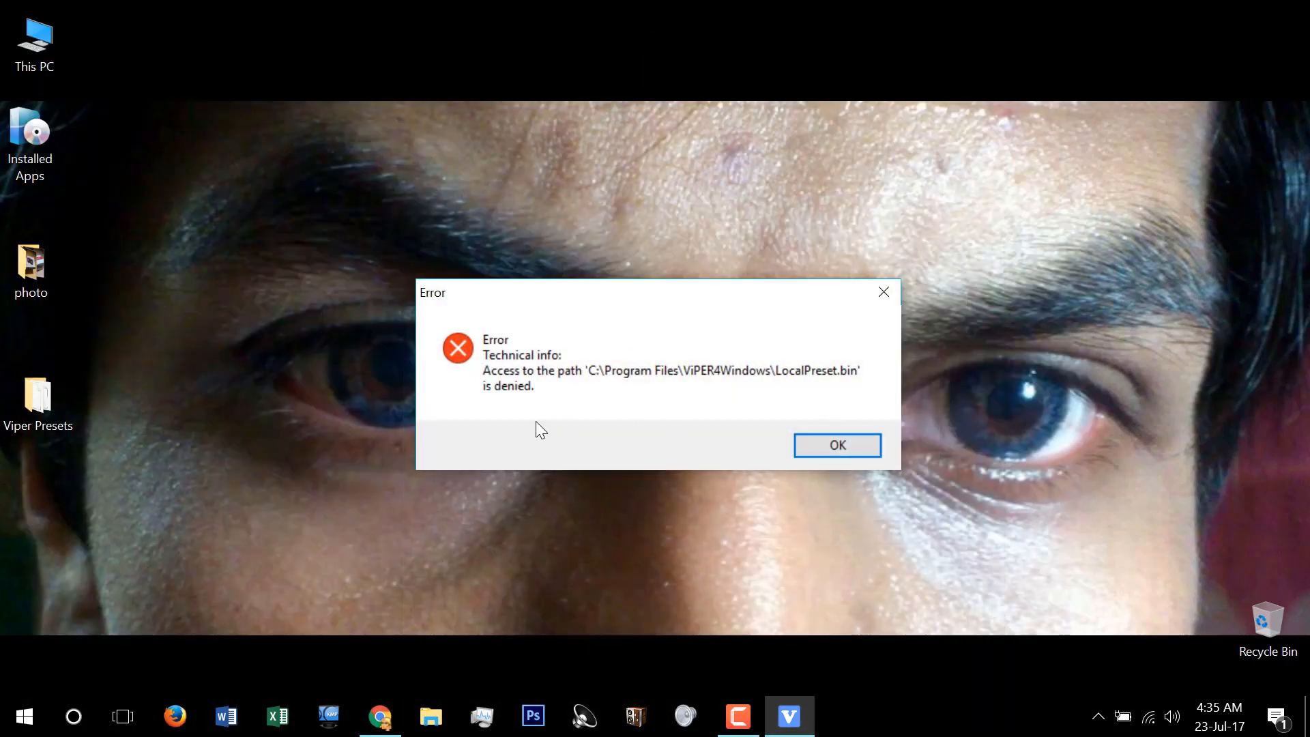
# Dismiss the LocalPreset.bin error, browse to C:\Program Files and select the ViPER4Windows folder
pyautogui.click(836, 444)
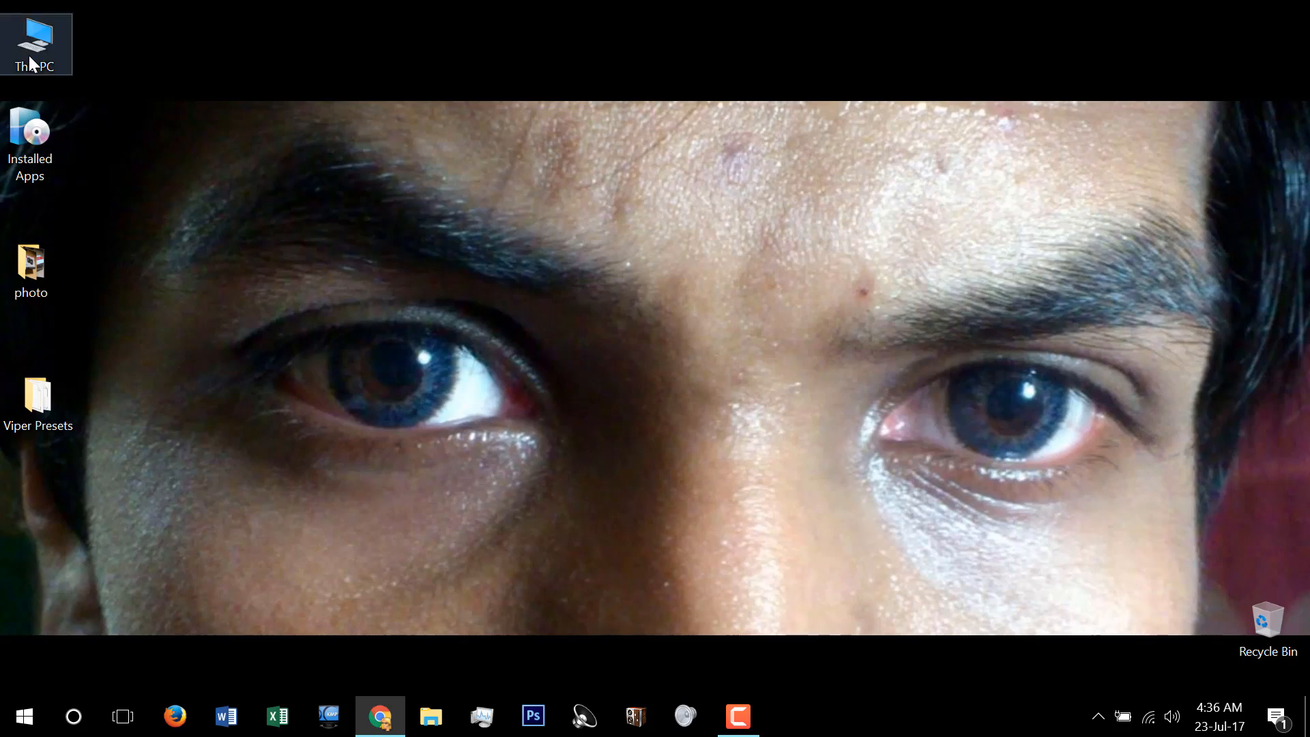
pyautogui.doubleClick(31, 40)
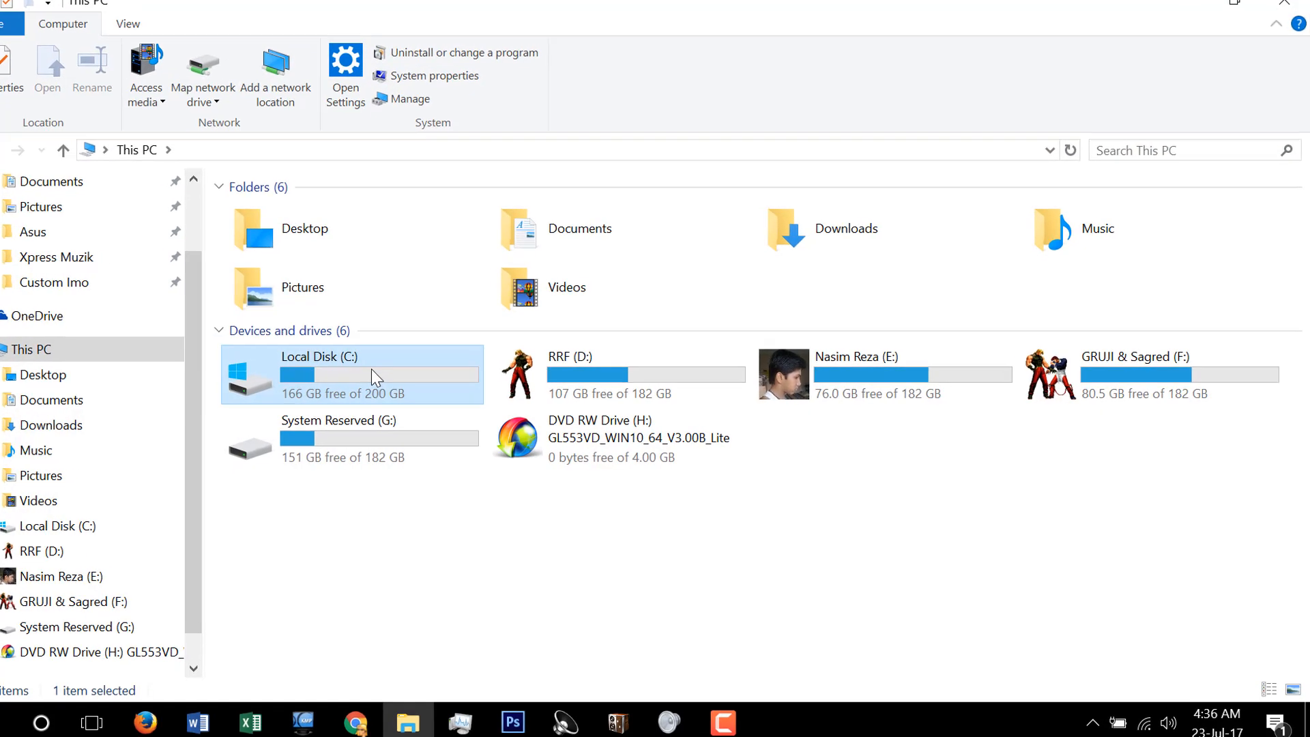
pyautogui.doubleClick(351, 374)
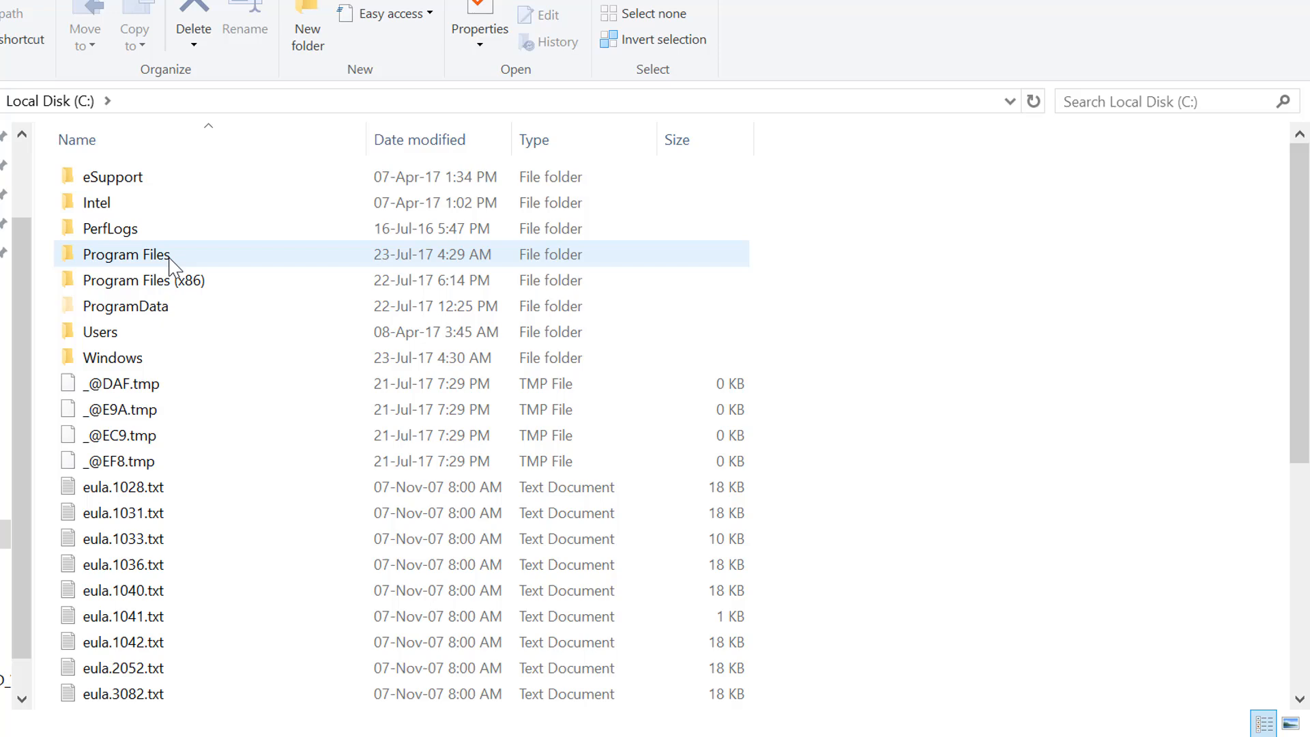
pyautogui.doubleClick(126, 254)
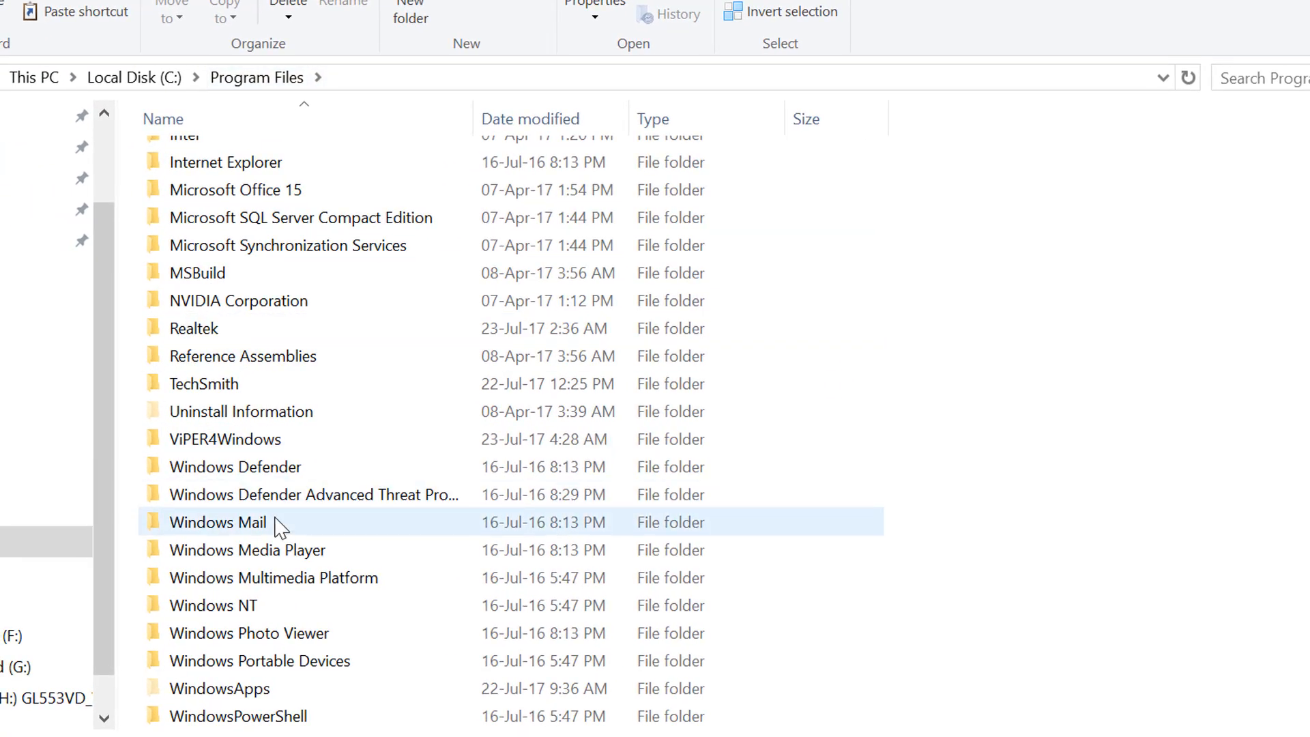
pyautogui.click(243, 357)
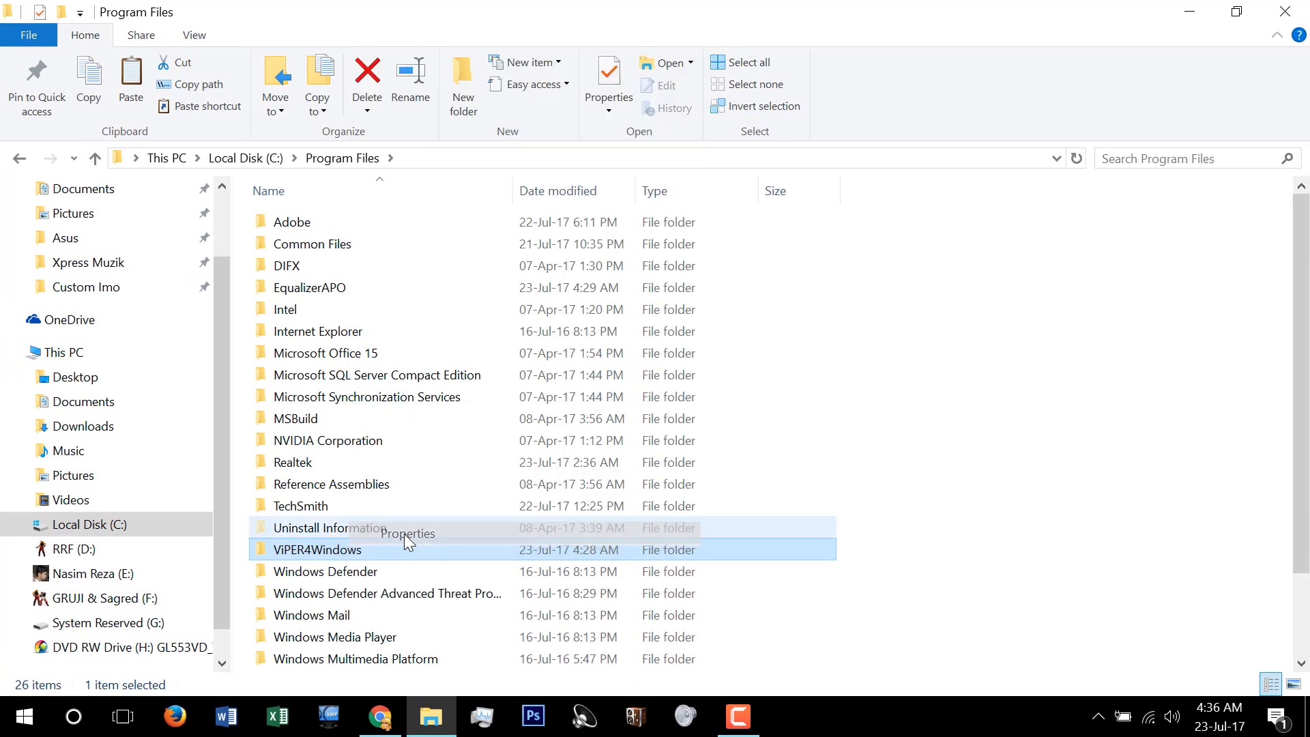
# Allow the Users group Full control in the ViPER4Windows folder's Security settings, then reopen ViPER4Windows from the tray
pyautogui.click(406, 534)
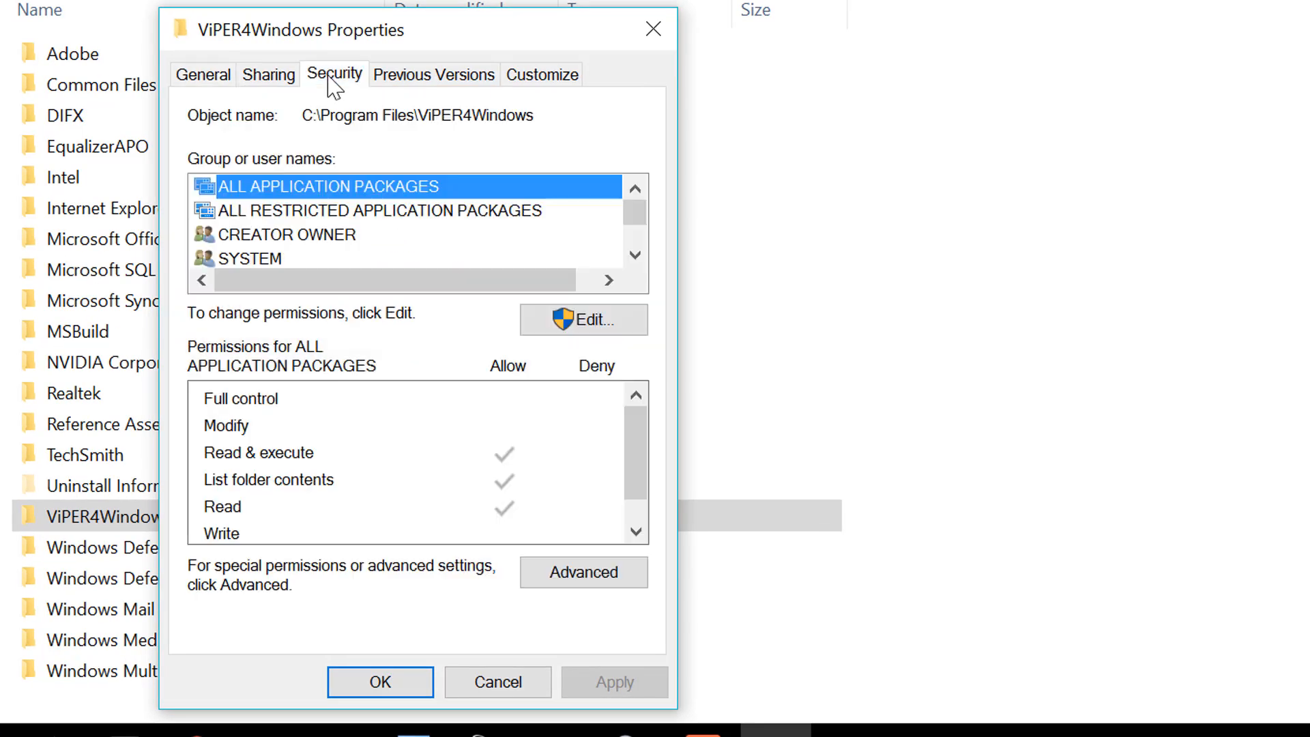
pyautogui.moveTo(332, 260)
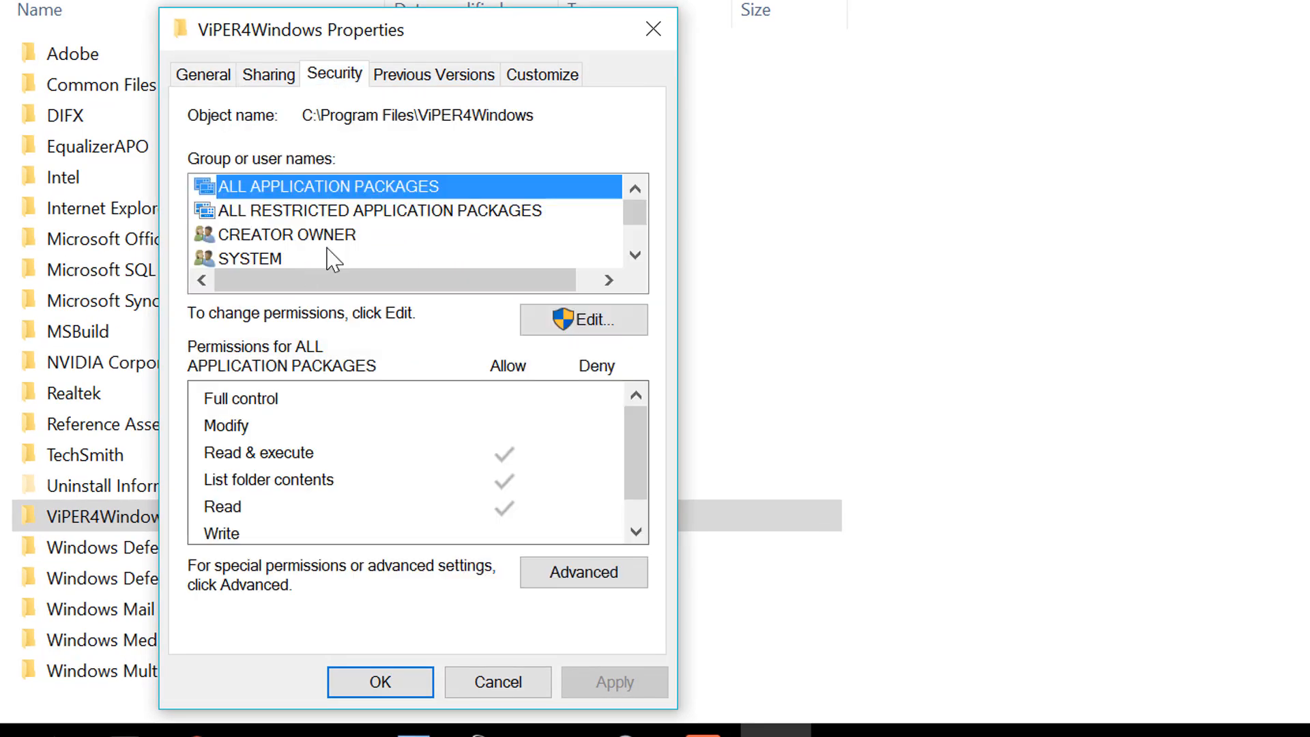
pyautogui.click(583, 320)
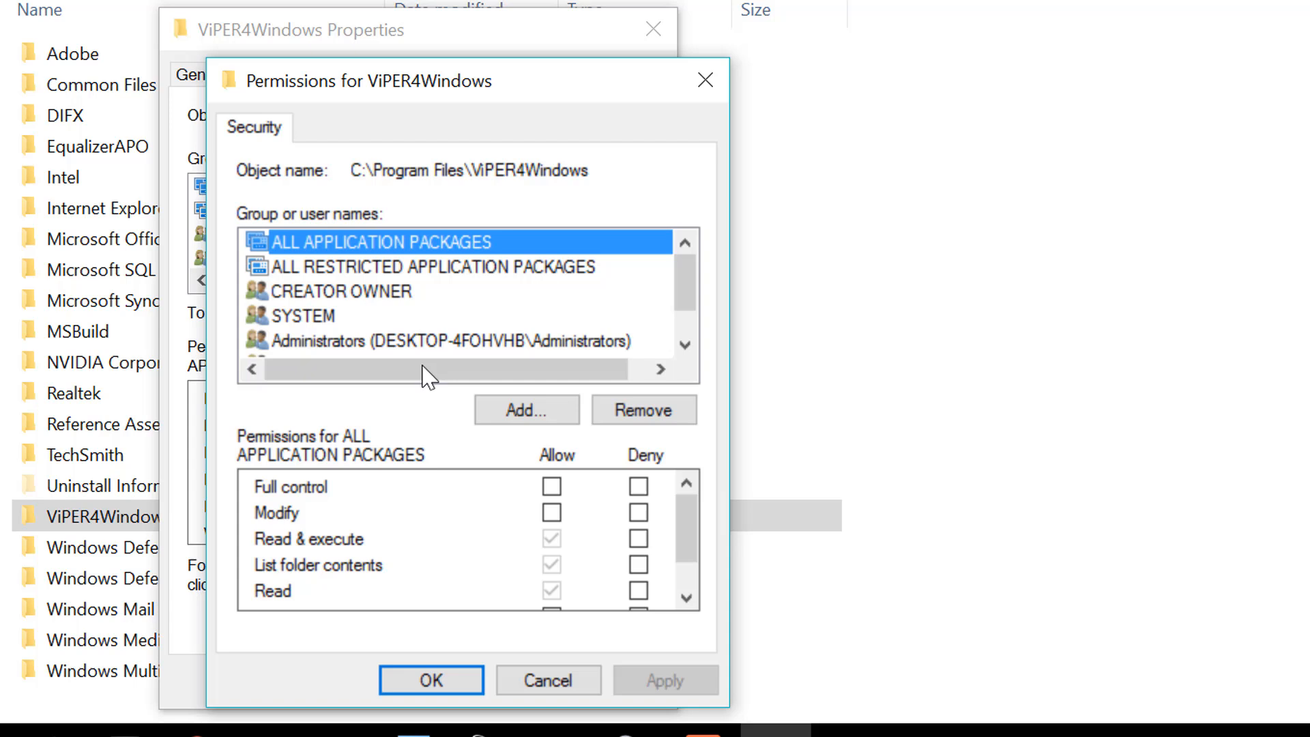
pyautogui.scroll(-3)
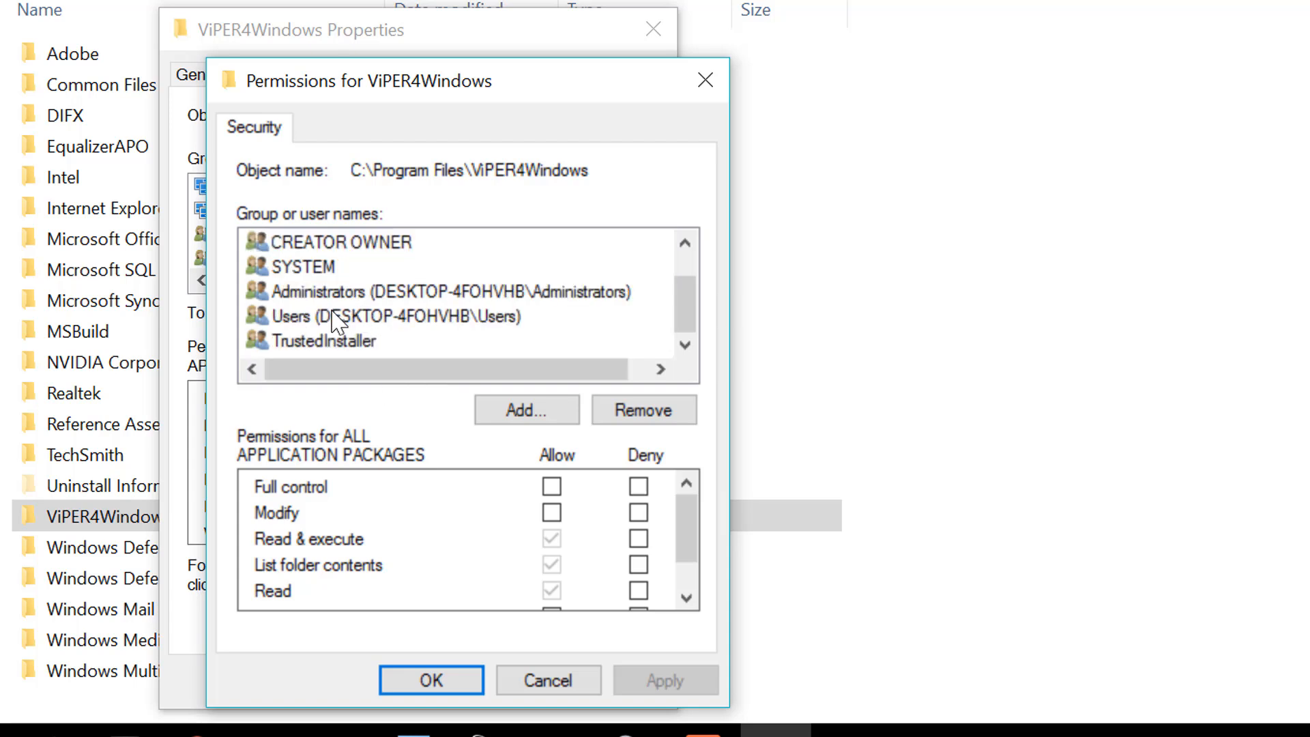
pyautogui.click(384, 316)
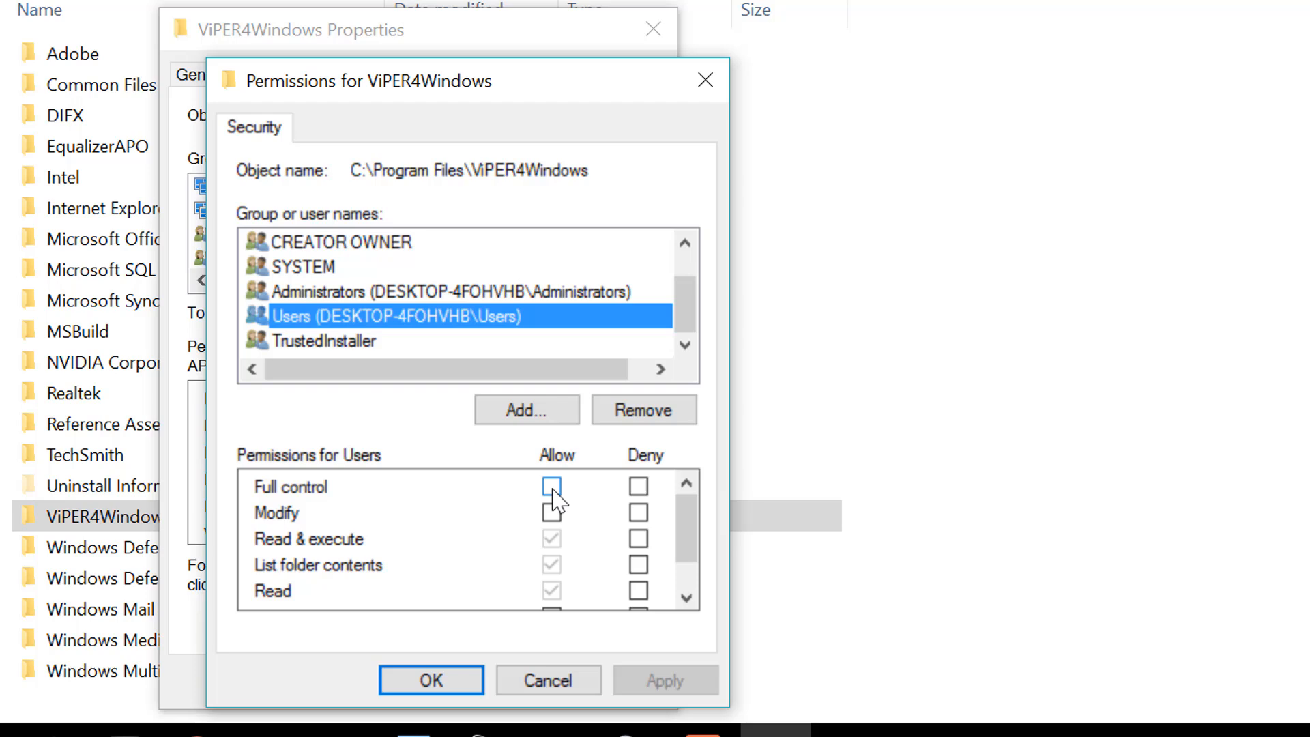
pyautogui.click(551, 487)
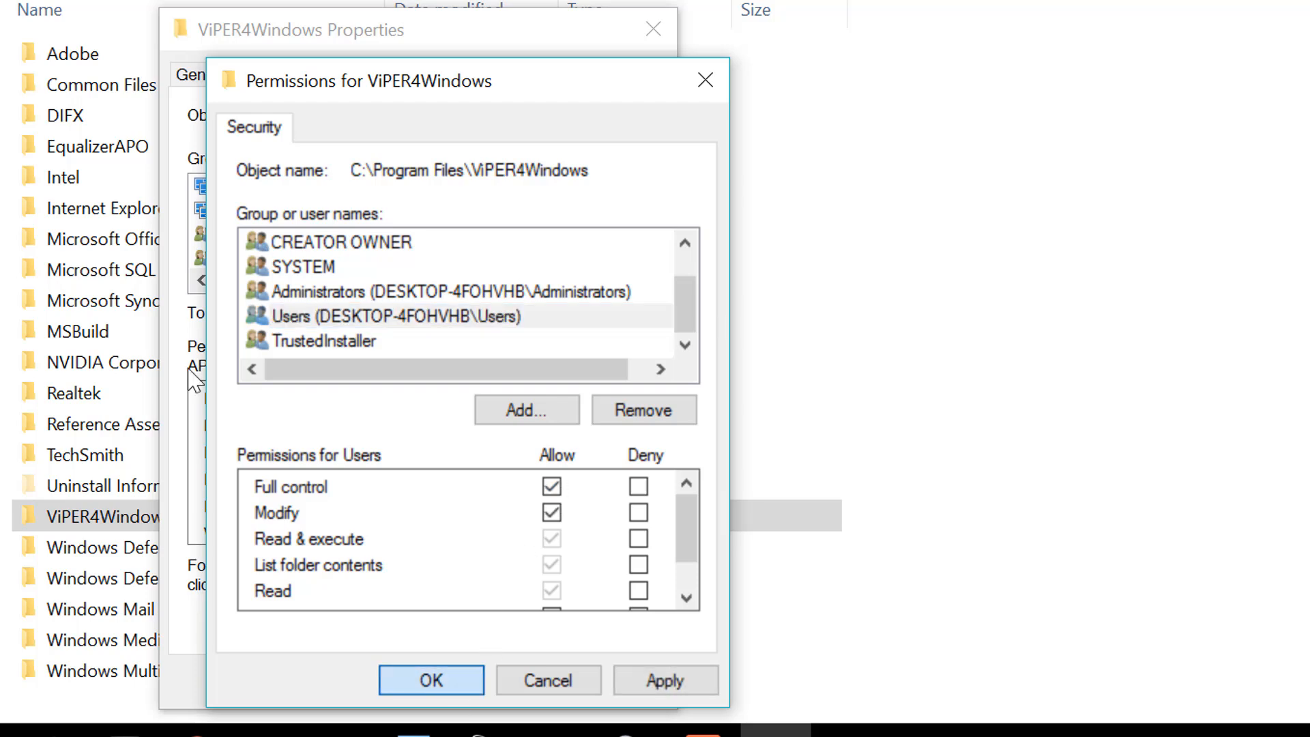
pyautogui.click(432, 679)
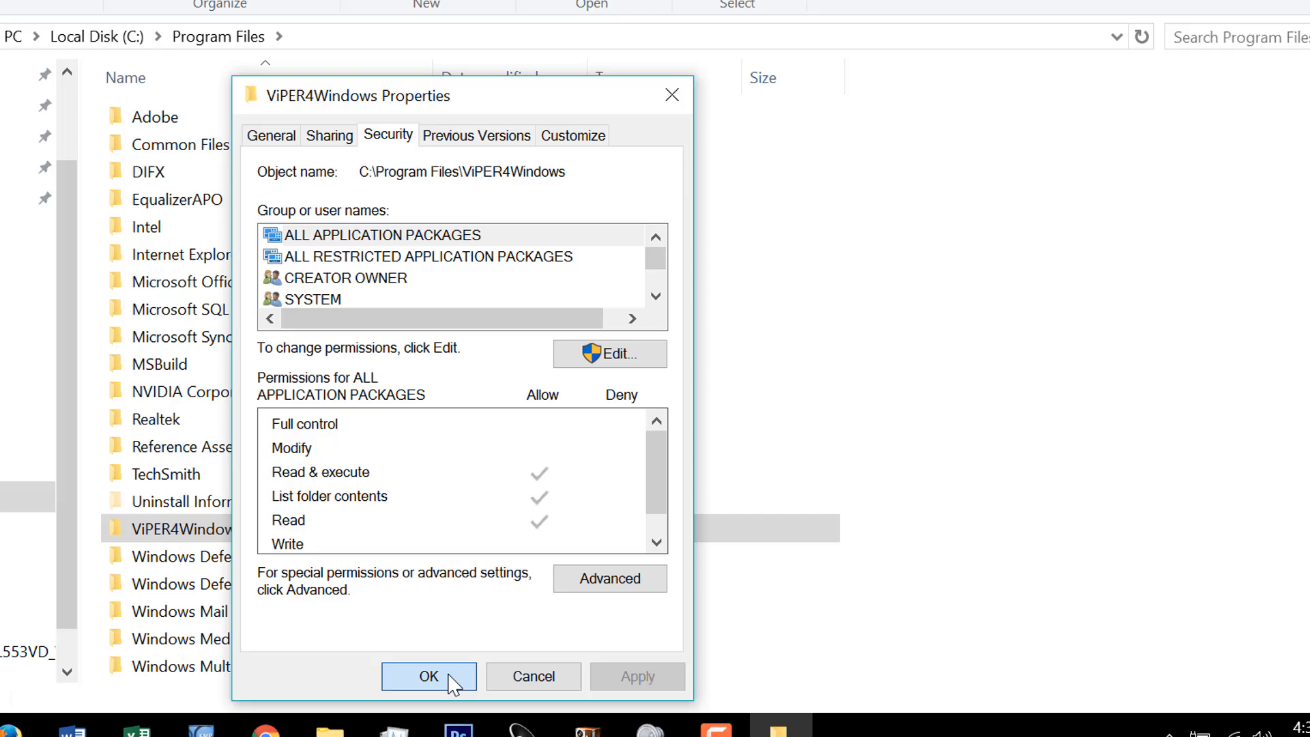
pyautogui.click(429, 676)
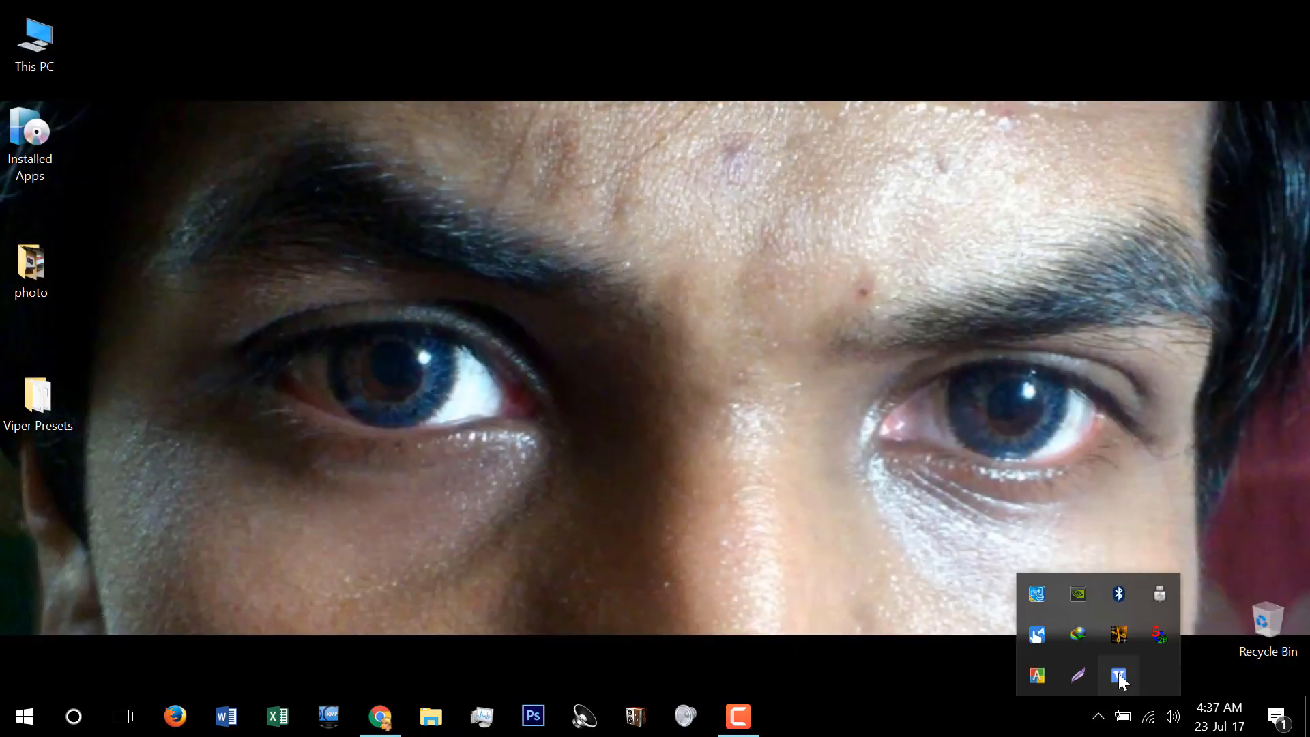
pyautogui.click(1119, 675)
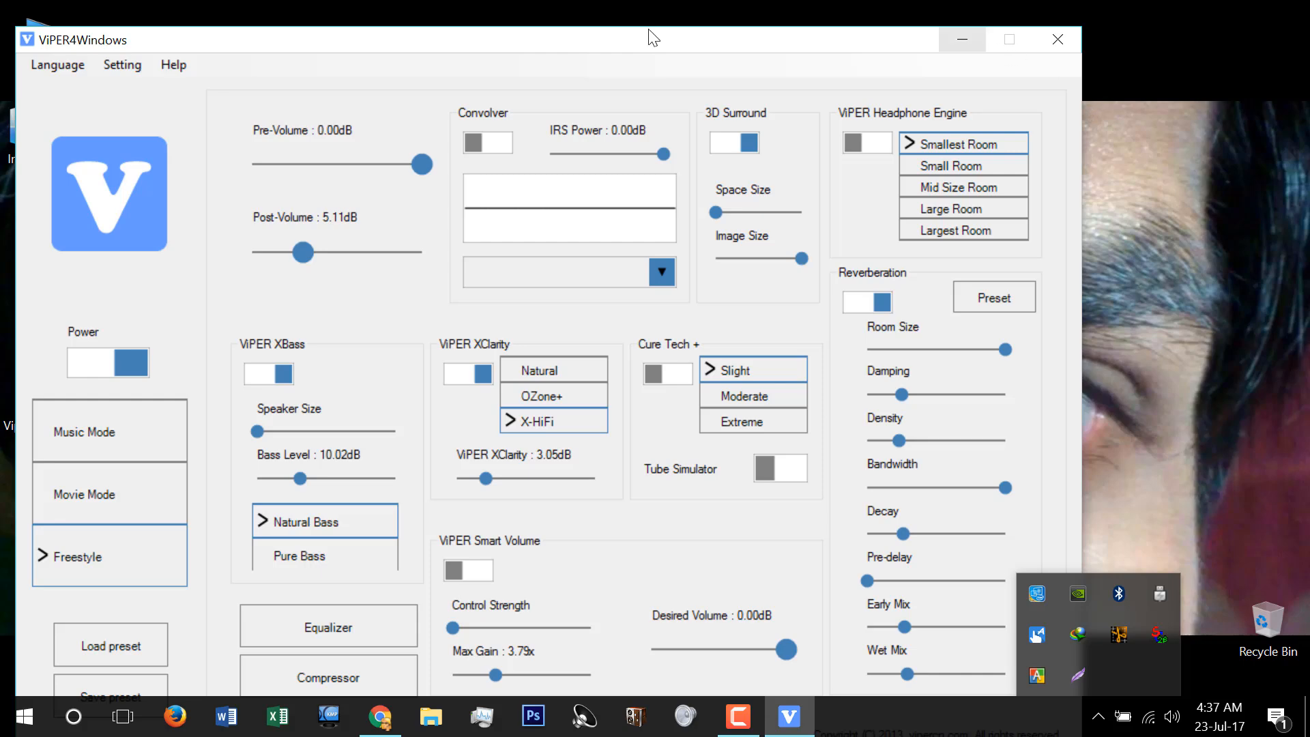